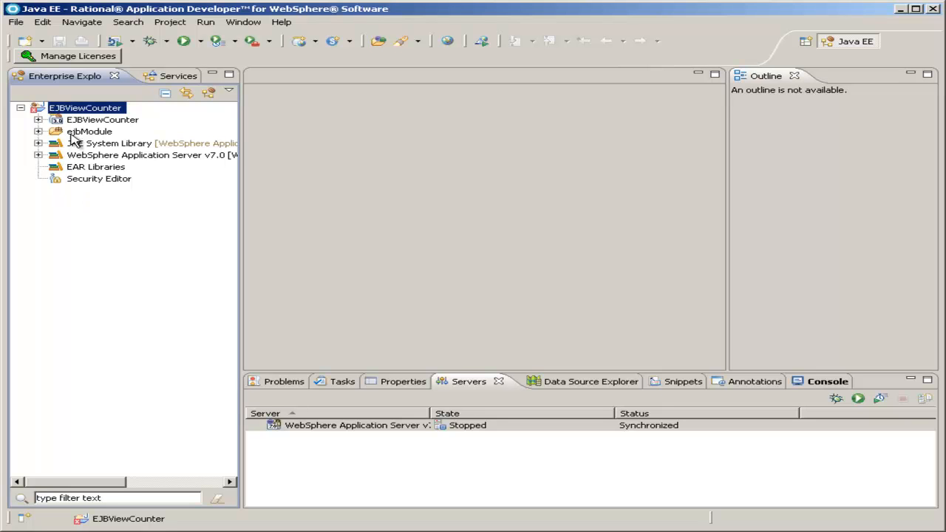
Expand ejbModule and META-INF to view MANIFEST.MF, then collapse META-INF again
click(89, 131)
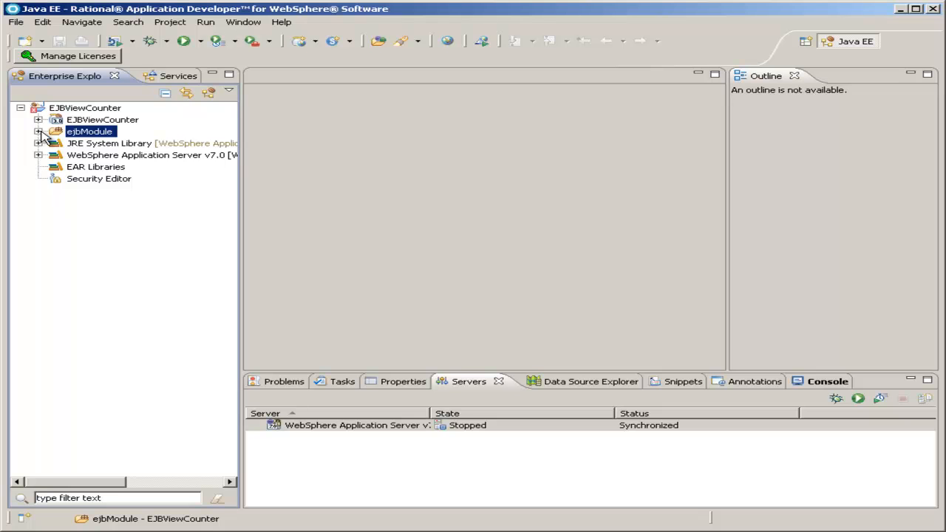
click(39, 131)
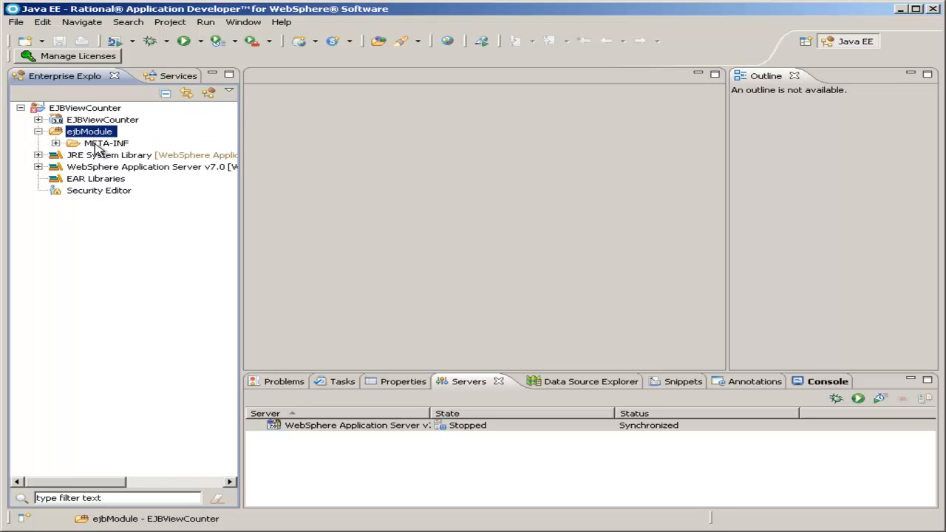
click(106, 143)
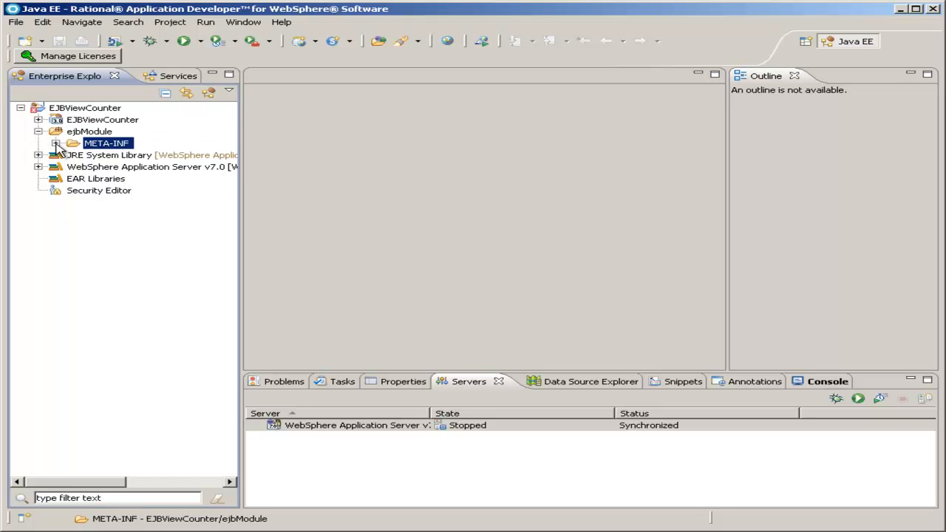
click(57, 142)
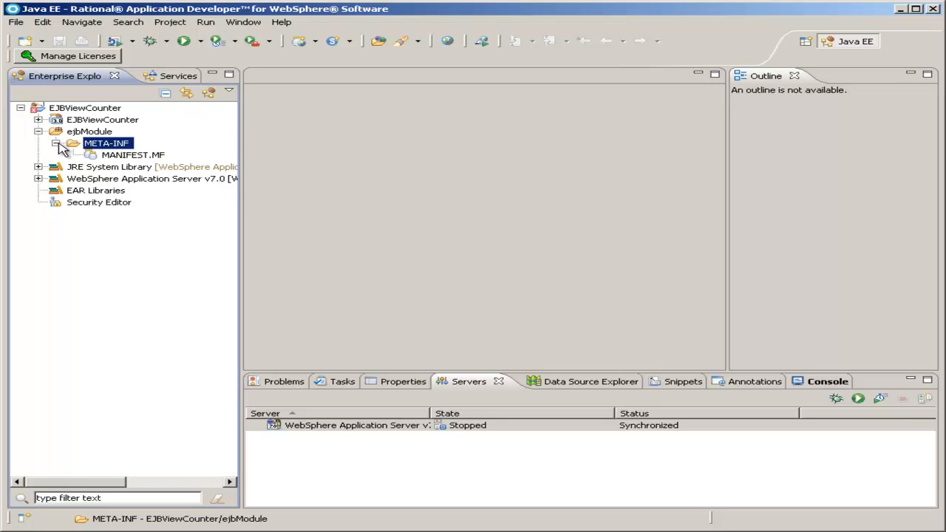
click(56, 143)
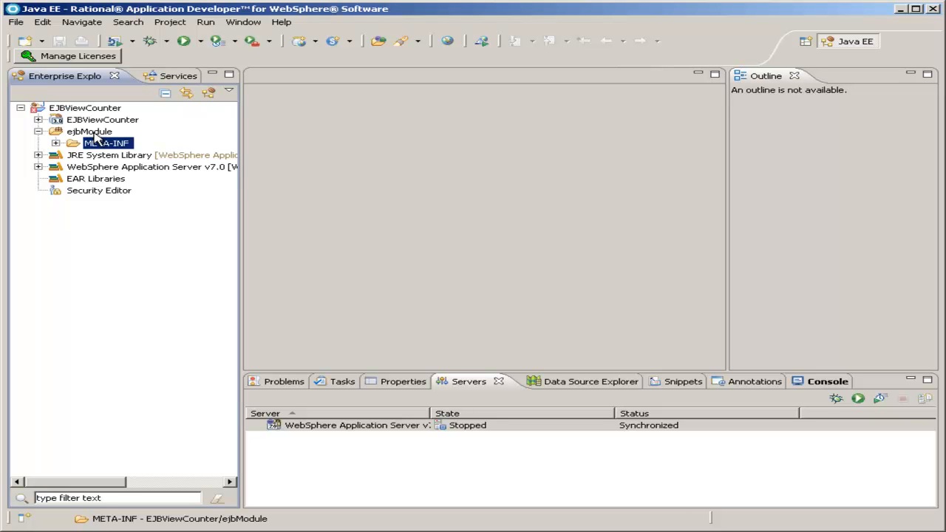
Start a new Java interface in ejbModule from its context menu
right_click(88, 131)
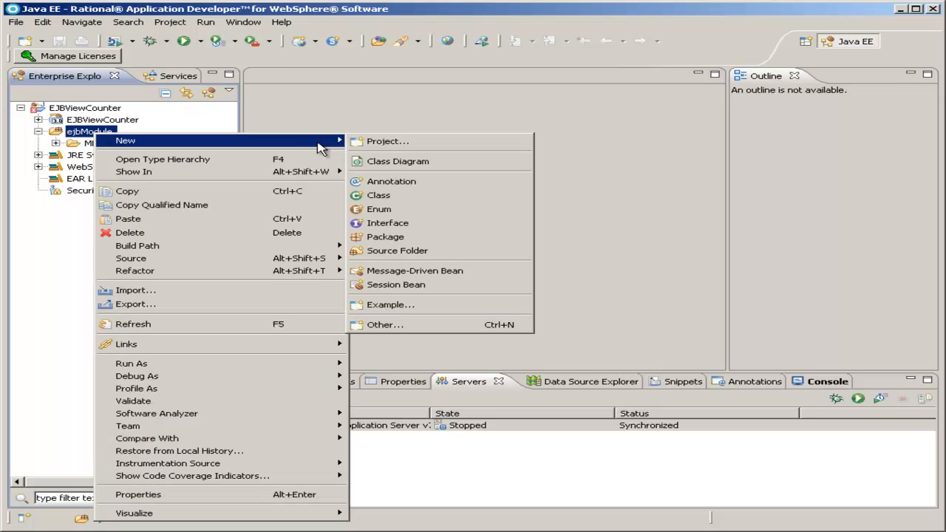
mouse_move(387, 223)
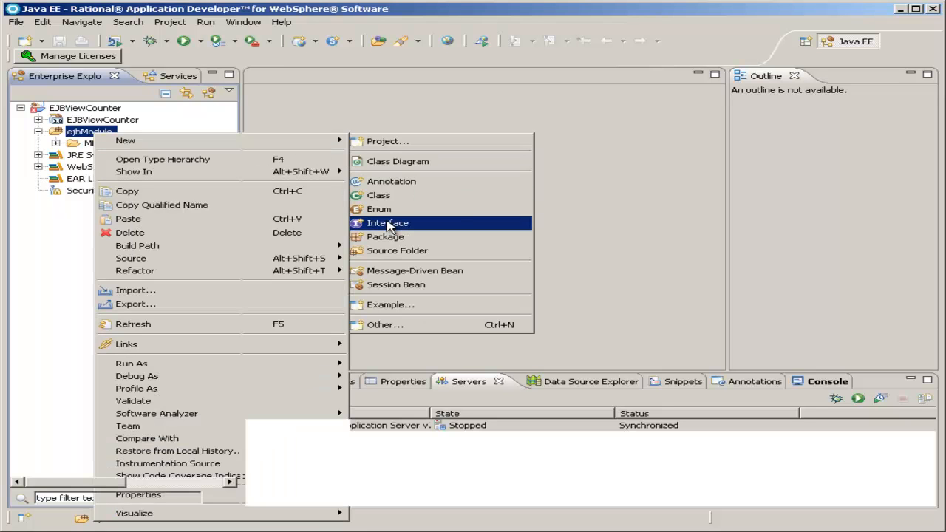
click(387, 222)
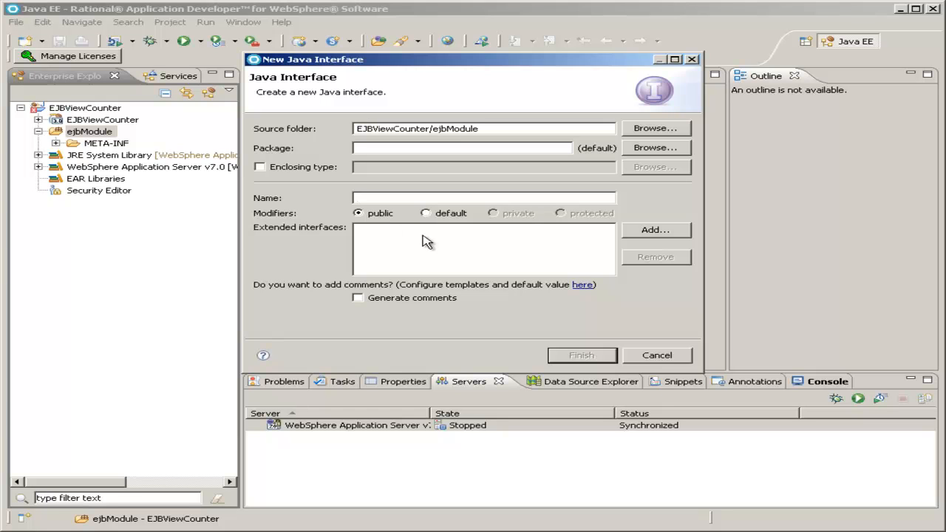
Create interface LocalViewCounter in package com.ibm.developerworks.ejb3crashcourse.viewcounter
click(484, 198)
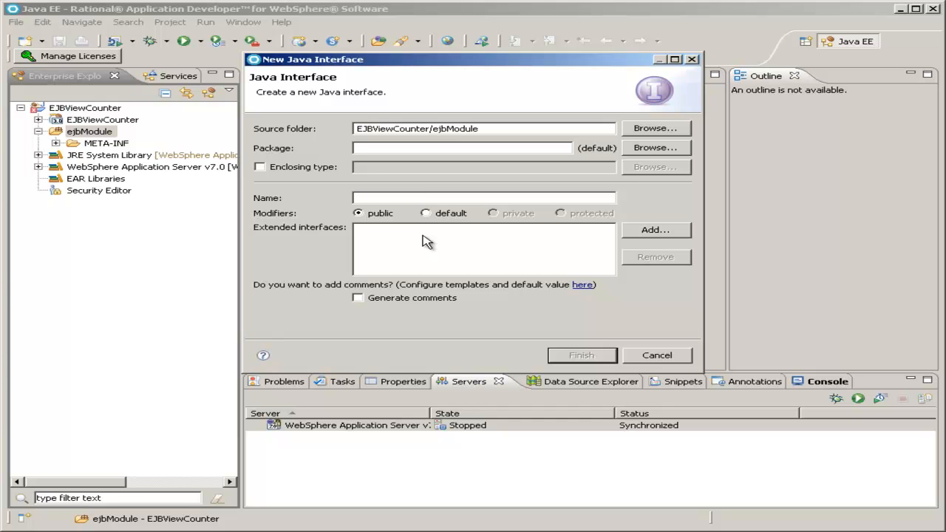
text(LocalView)
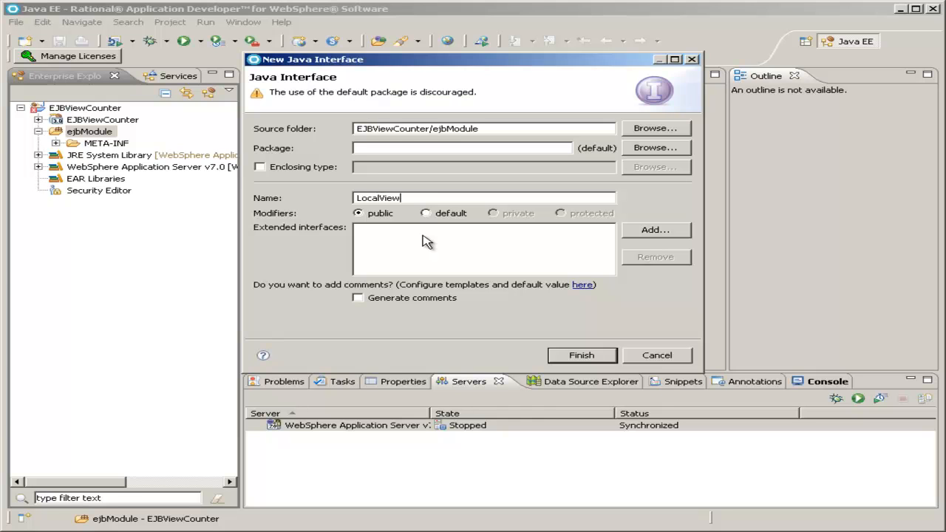
text(Counter)
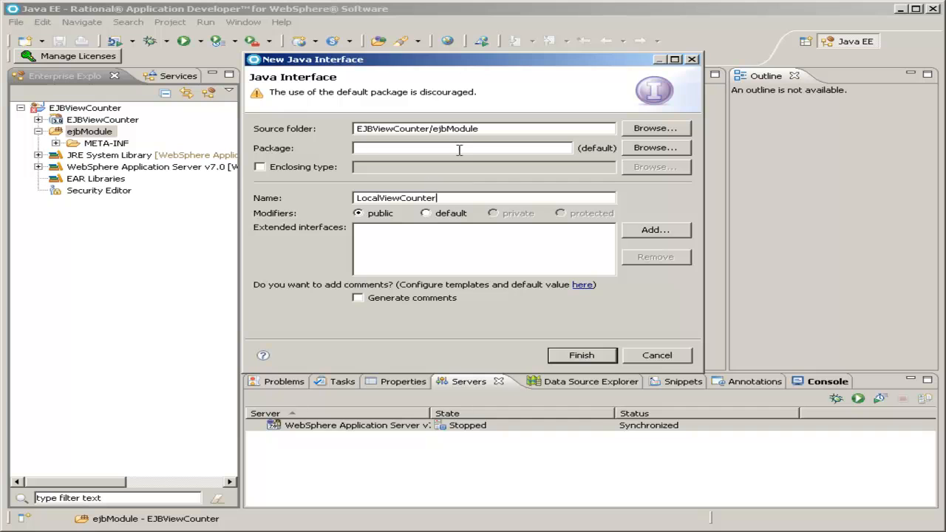
click(461, 148)
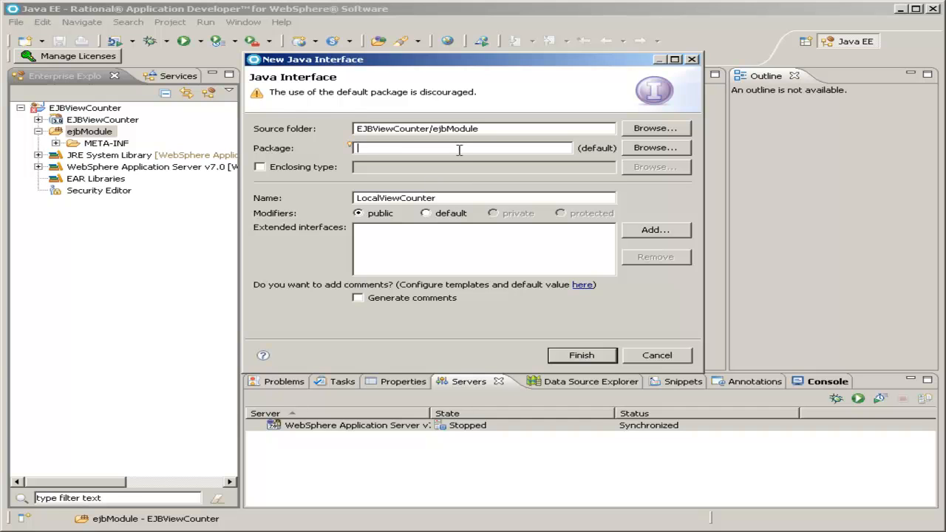
text(com.ibm.develop)
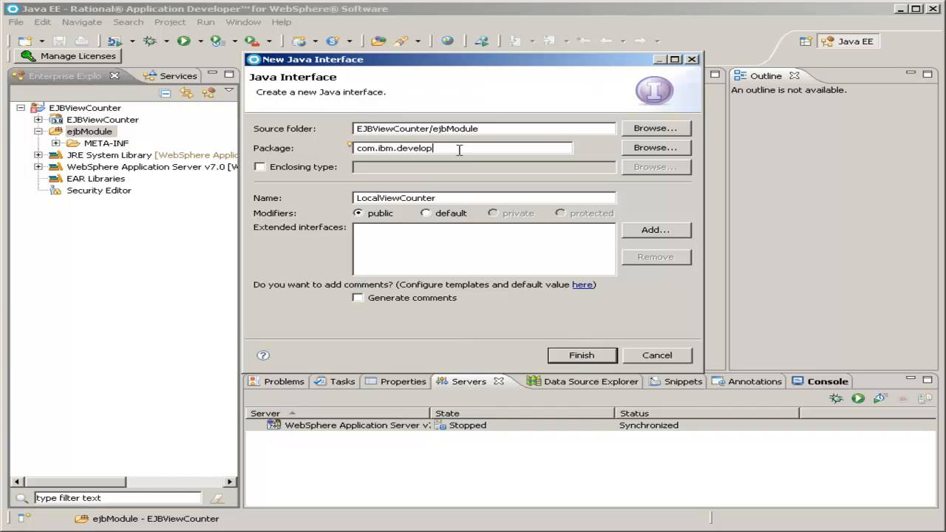
text(erworks.ejb3)
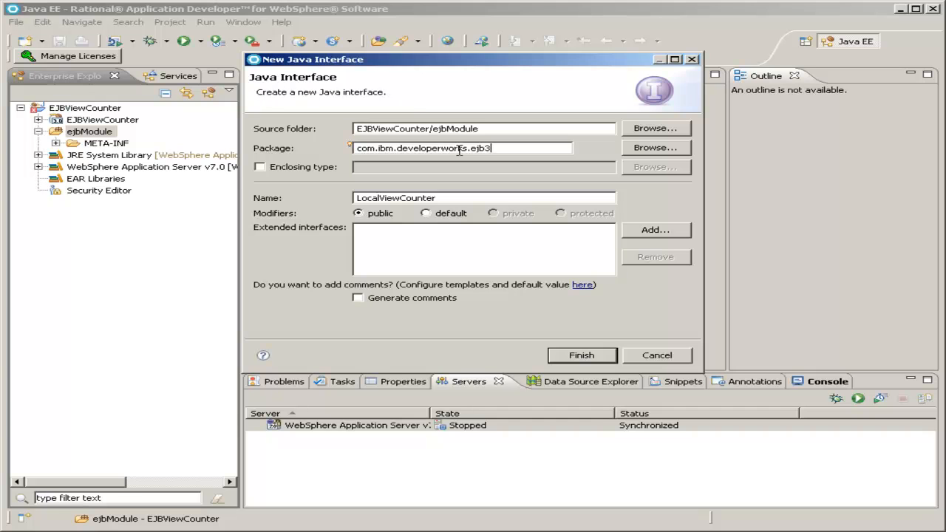
text(crashcourse.)
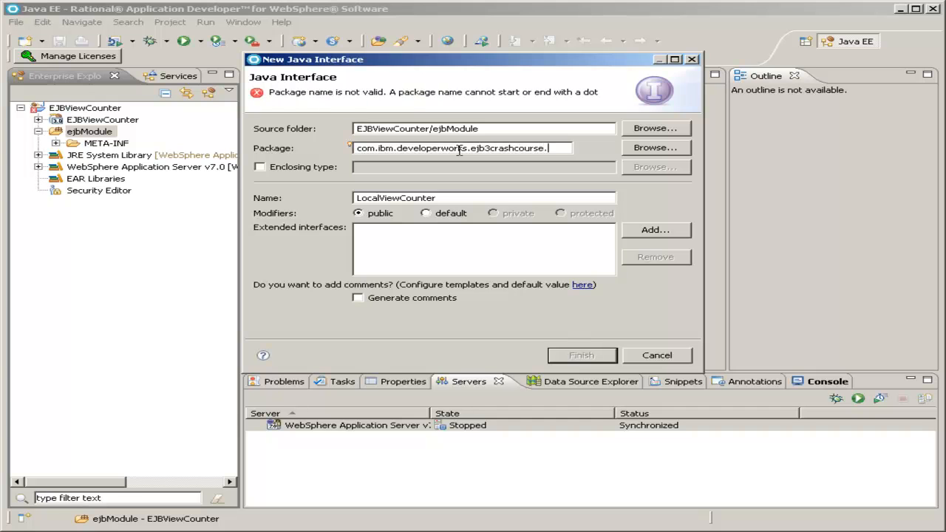
text(viewcounter)
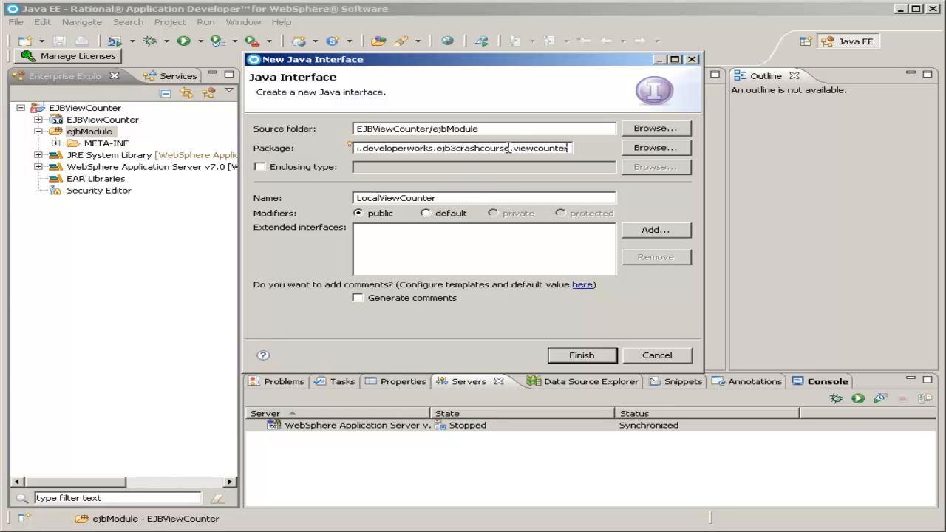
double_click(540, 148)
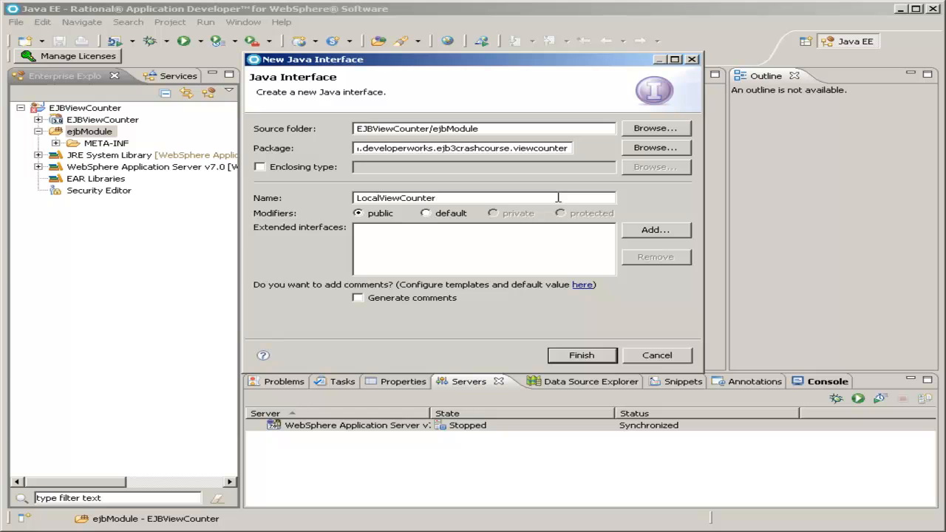
click(481, 197)
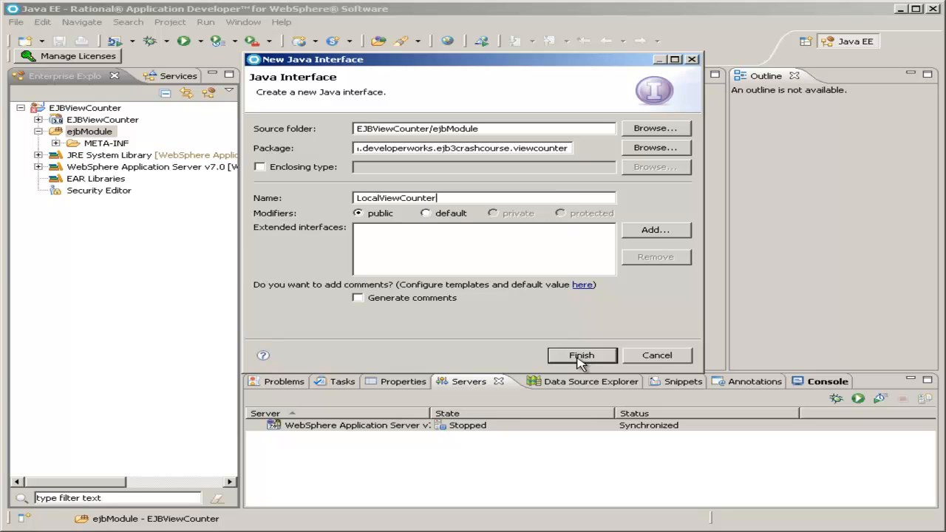
click(581, 355)
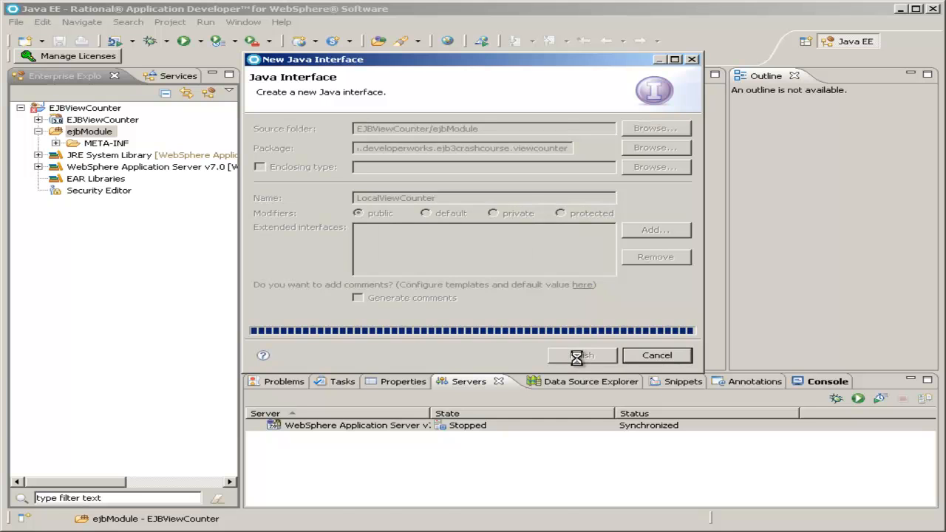
click(582, 355)
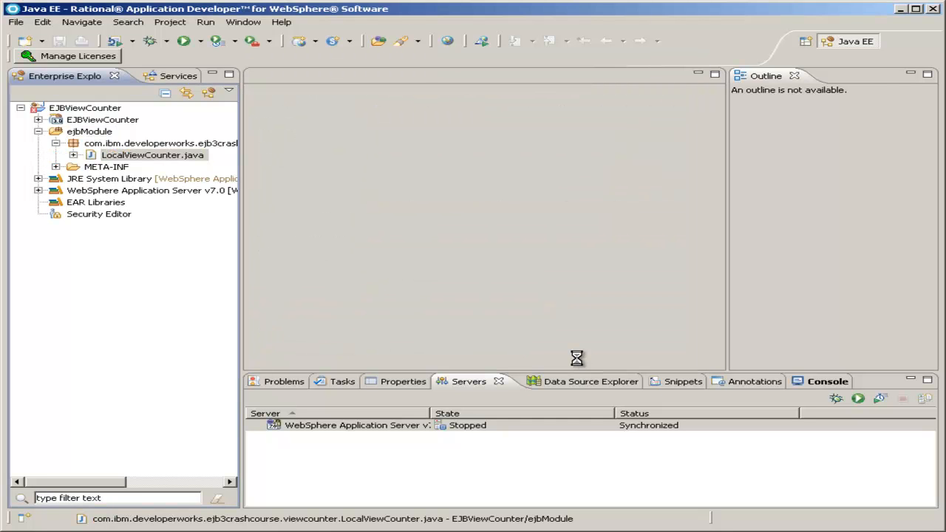
double_click(153, 154)
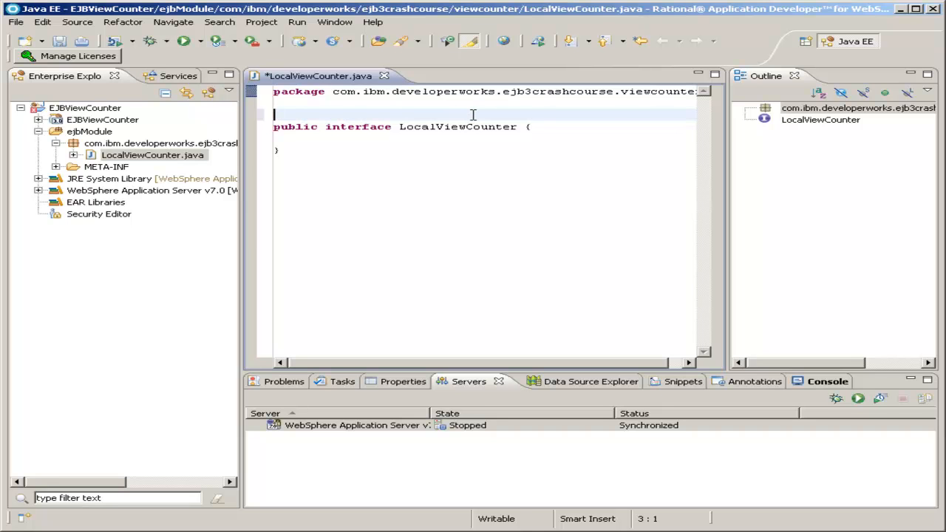
text(@L)
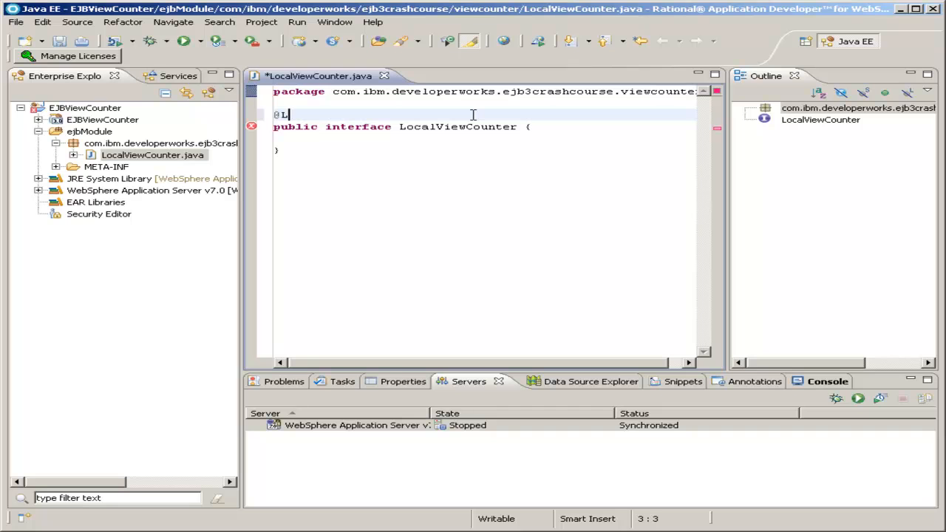
text(ocal)
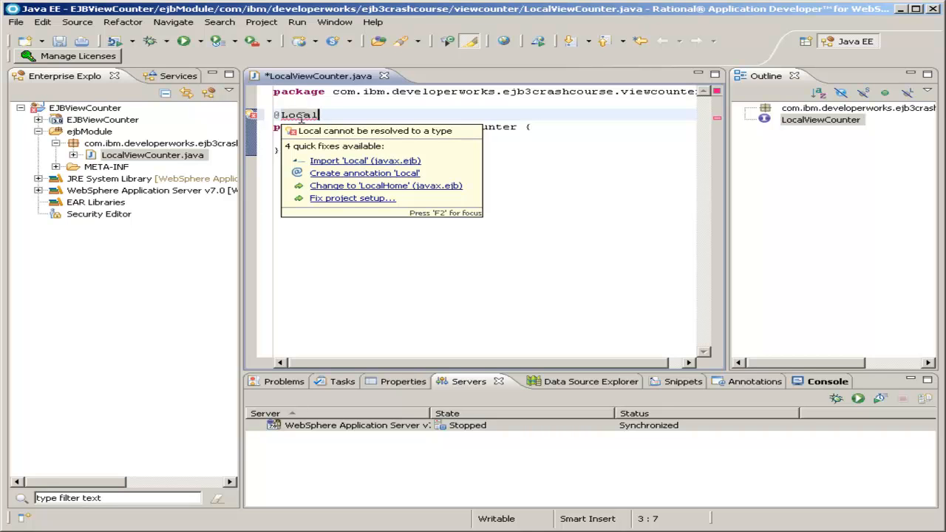
mouse_move(364, 161)
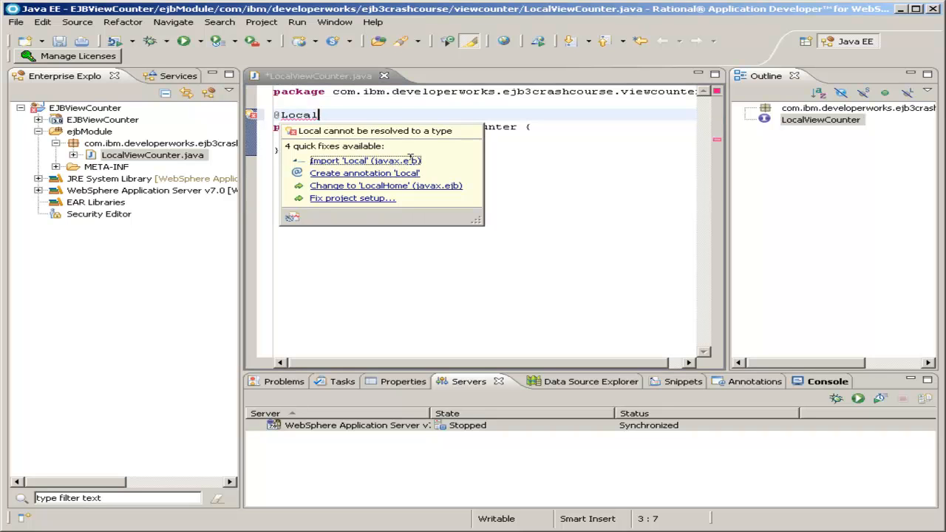
click(365, 161)
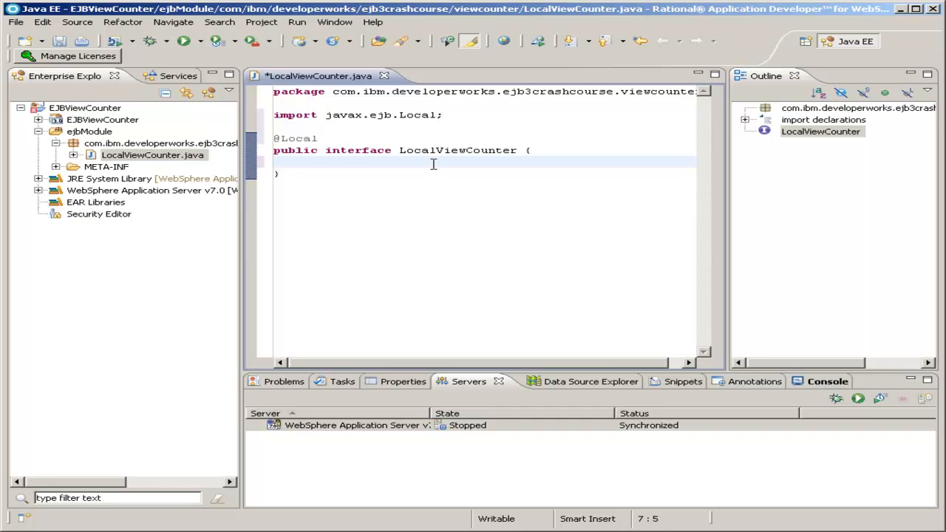
Declare int increment(int pageId) and int getValue(int pageId) in LocalViewCounter and save
text(public int)
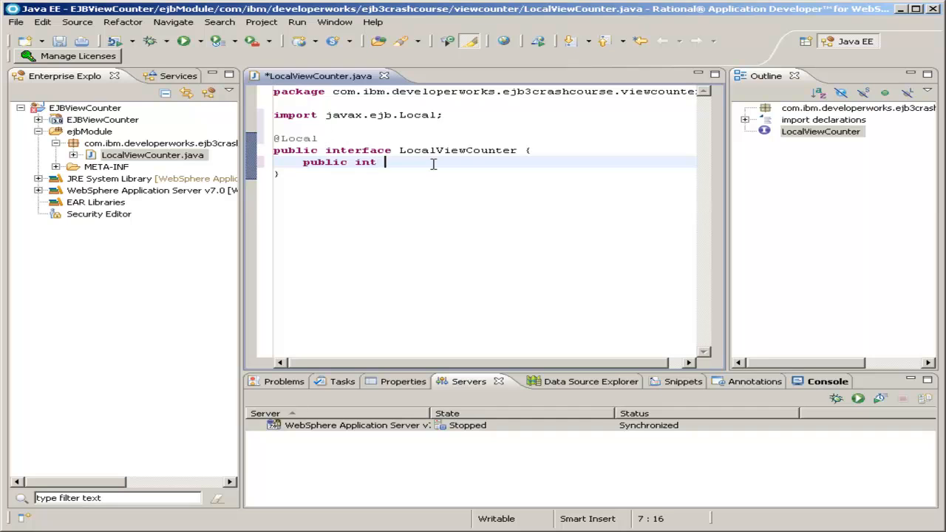
text(increment(int pageID)
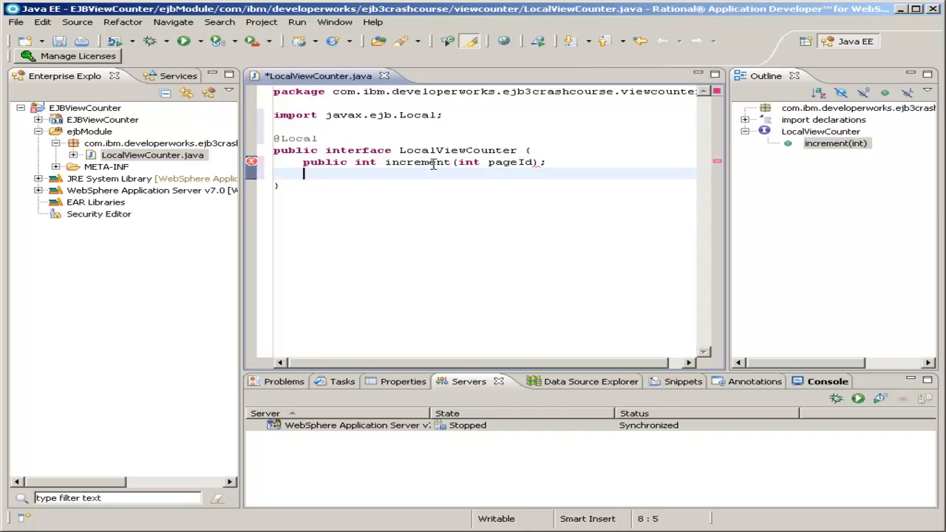
text(public int)
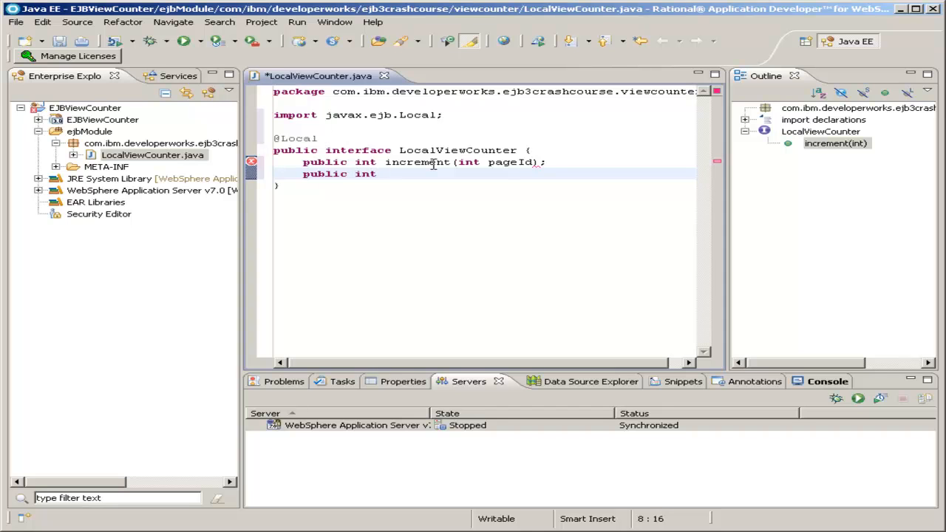
text(getValue)
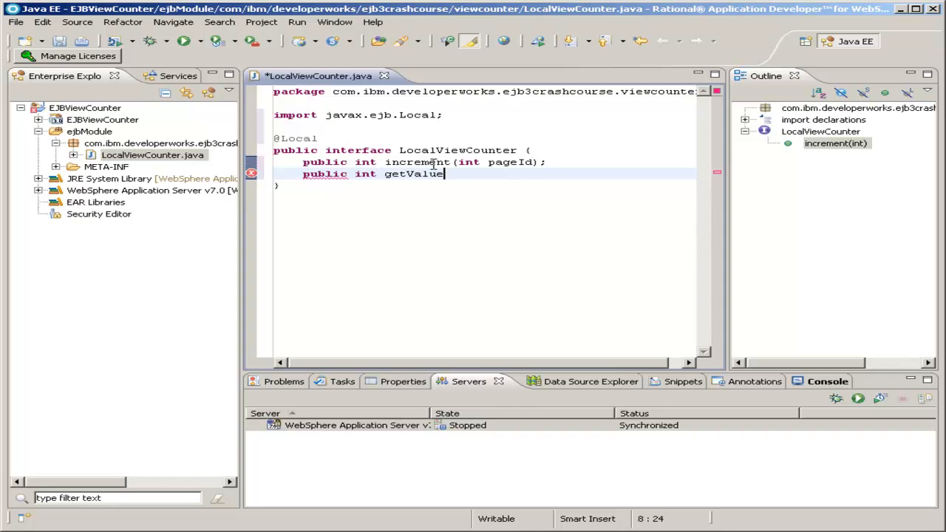
text((int pageId);)
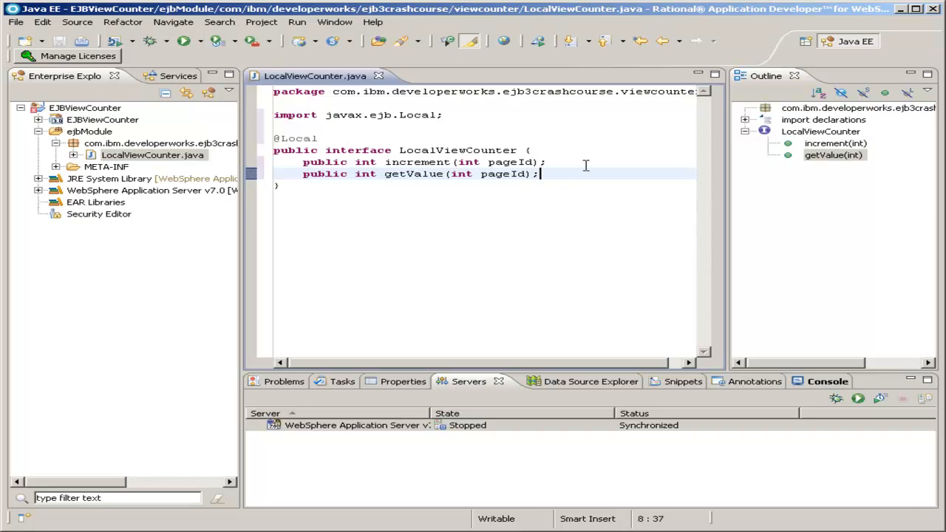
click(418, 162)
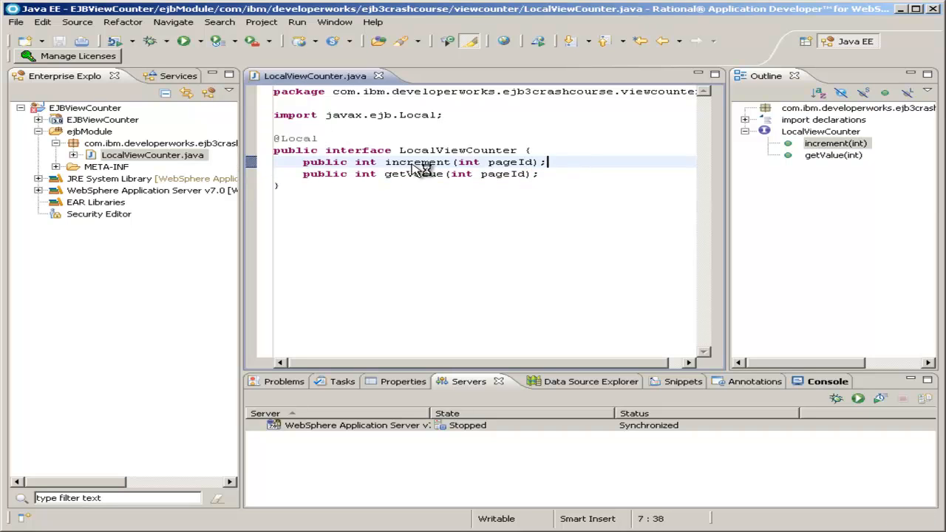
mouse_move(417, 162)
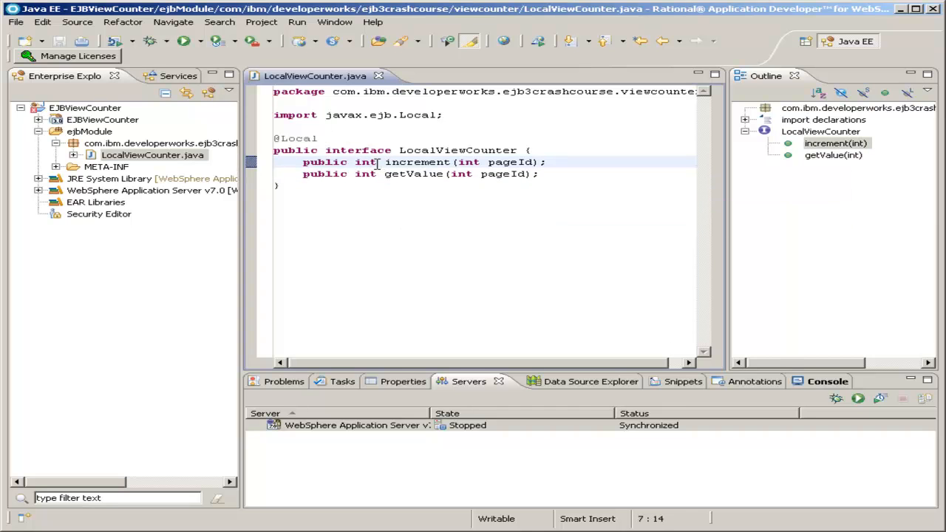
click(406, 174)
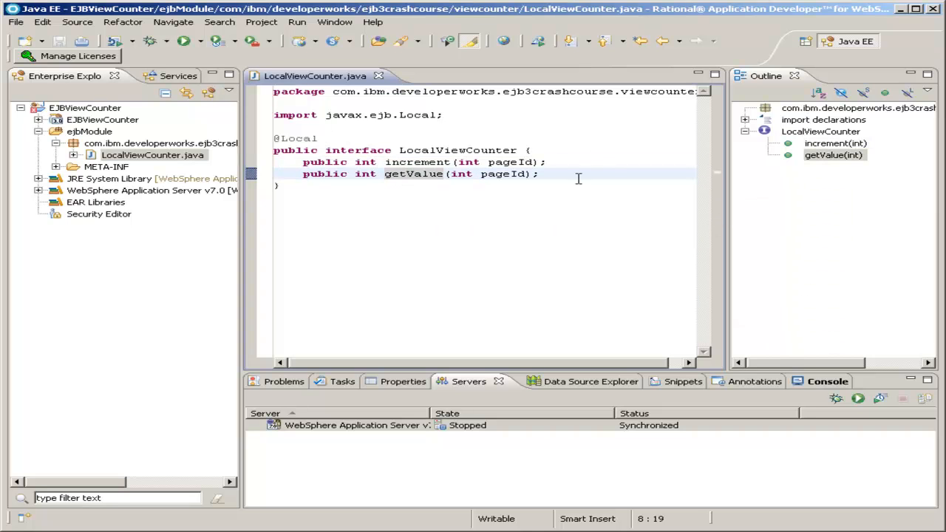
mouse_move(574, 183)
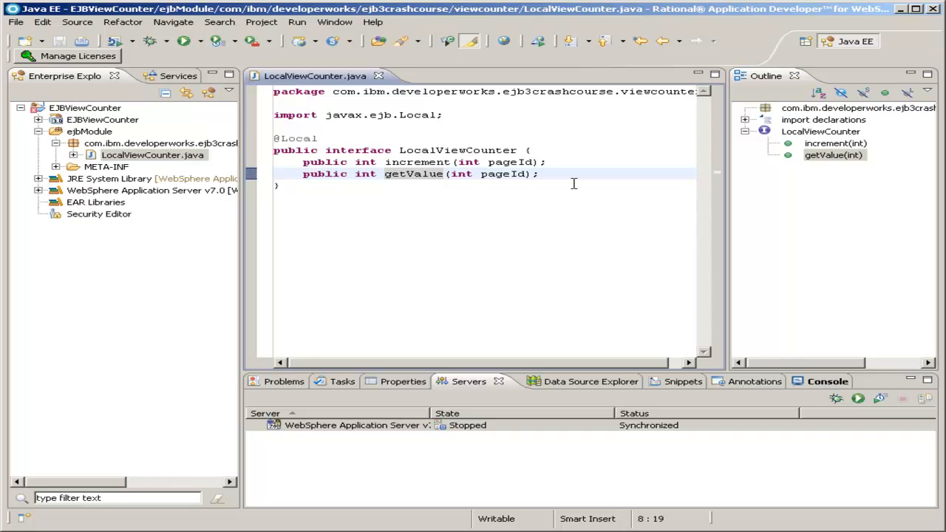
mouse_move(316, 172)
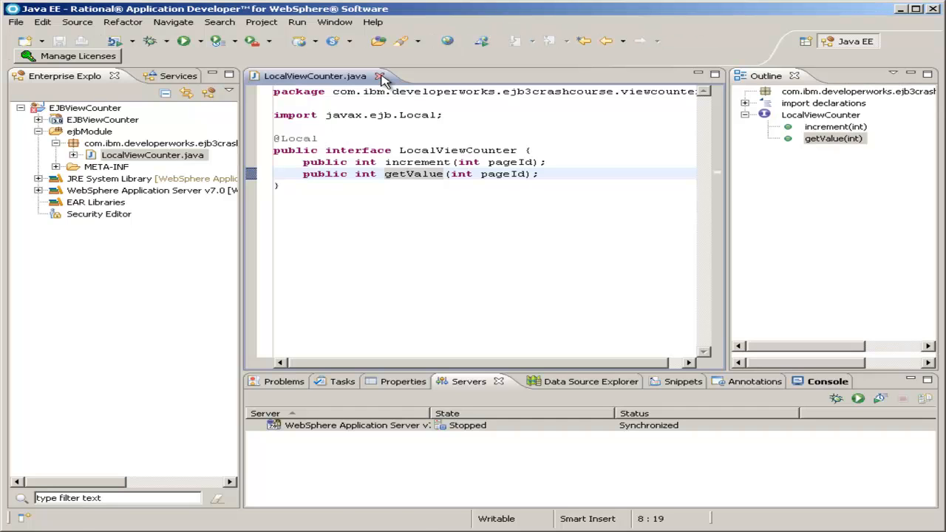
Close LocalViewCounter and create an empty RemoteViewCounter interface in the viewcounter package
click(380, 77)
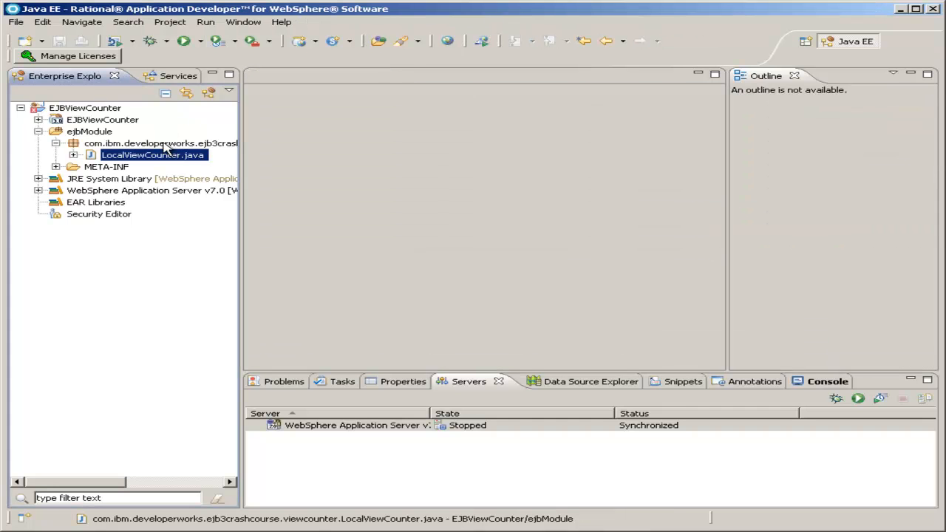
right_click(148, 144)
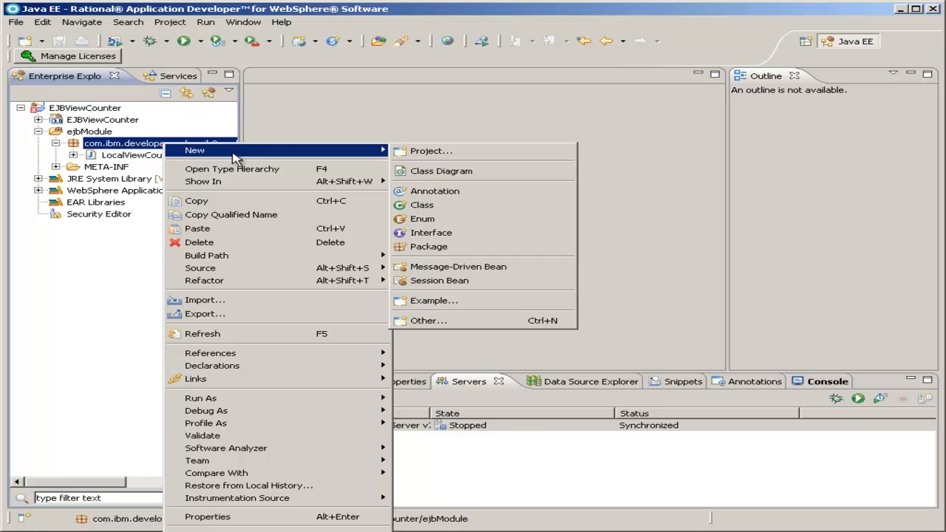
mouse_move(431, 232)
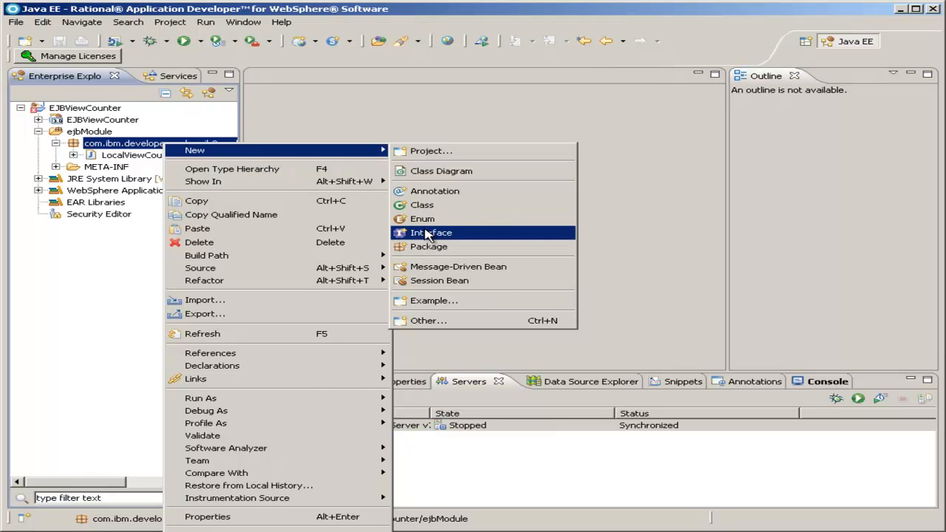
click(431, 232)
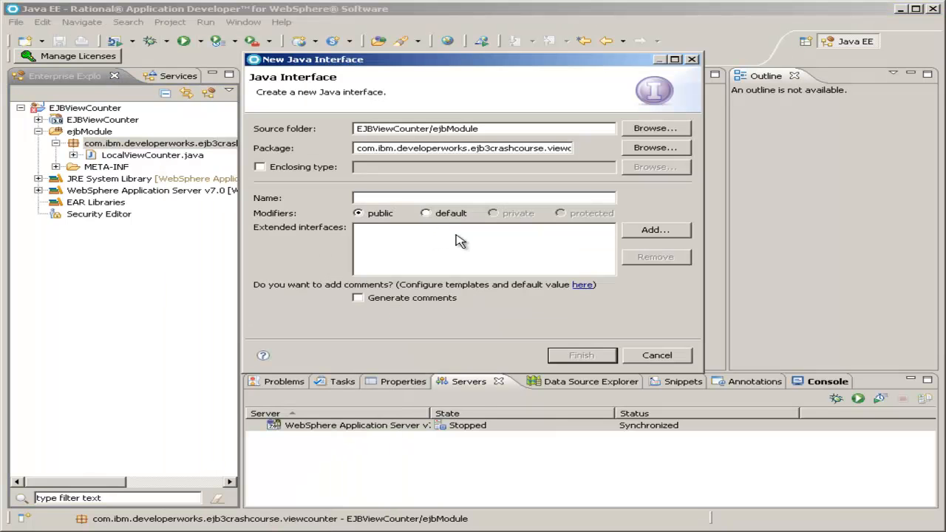
text(RemoteViewC)
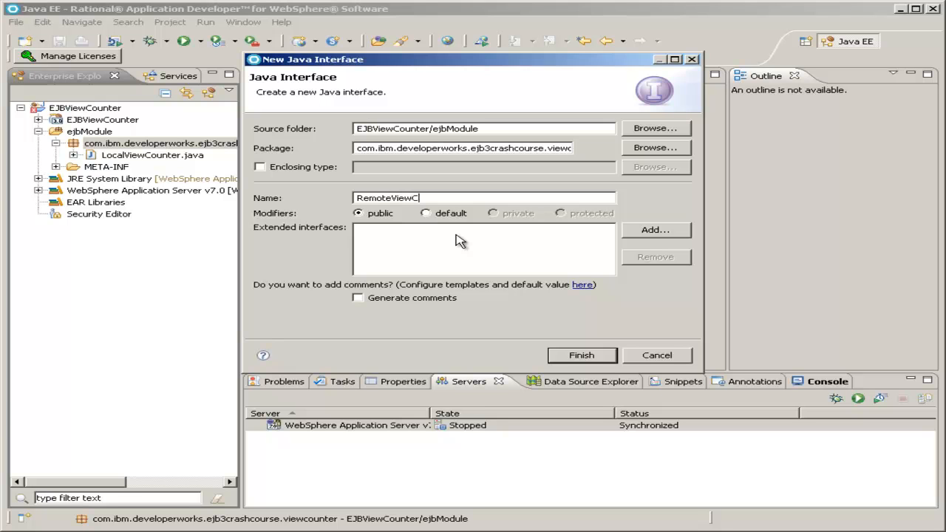
text(ounter)
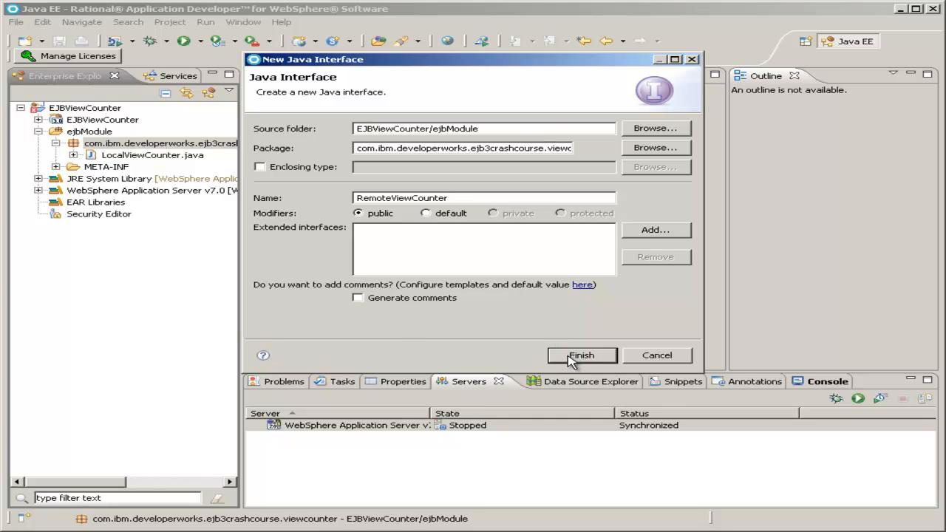
click(581, 355)
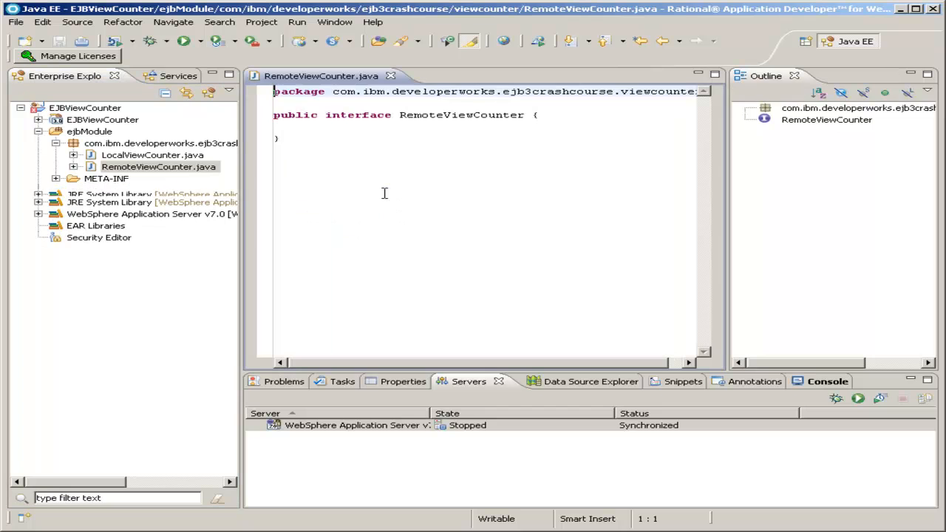
click(319, 115)
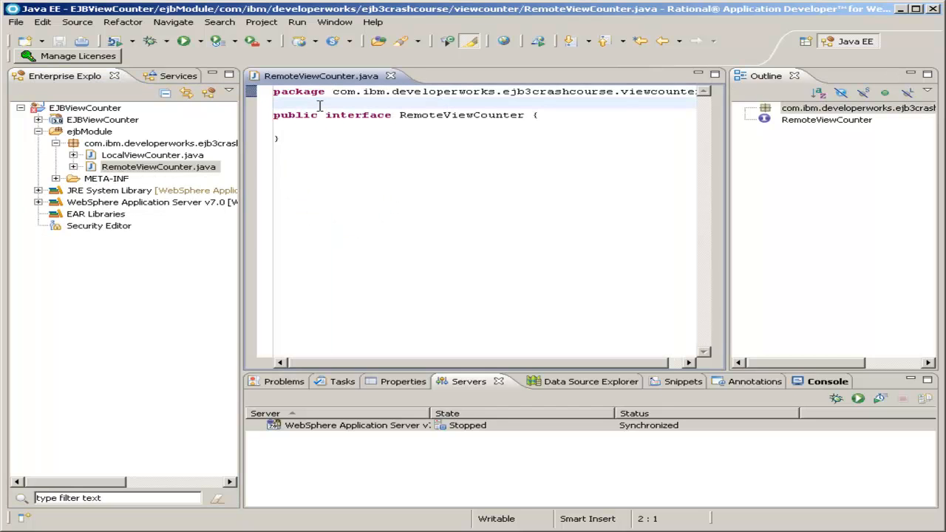
text(@Re)
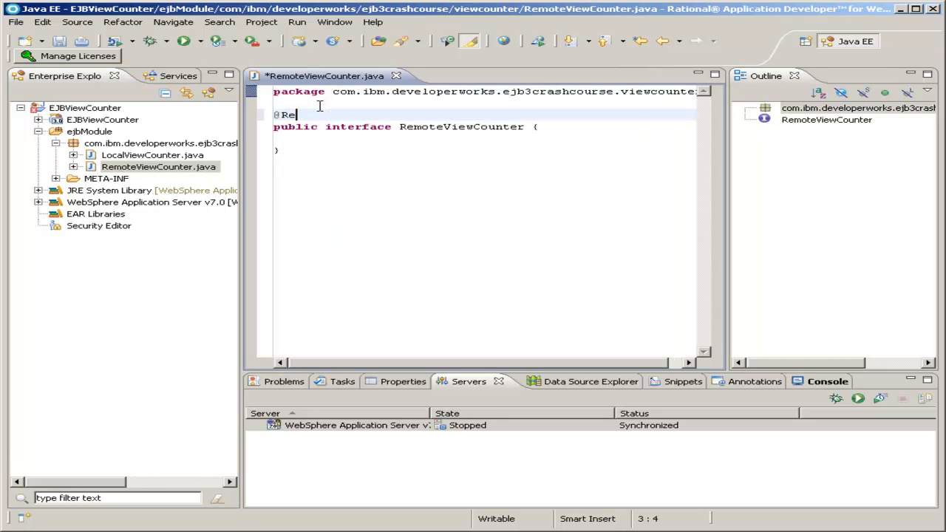
text(mote)
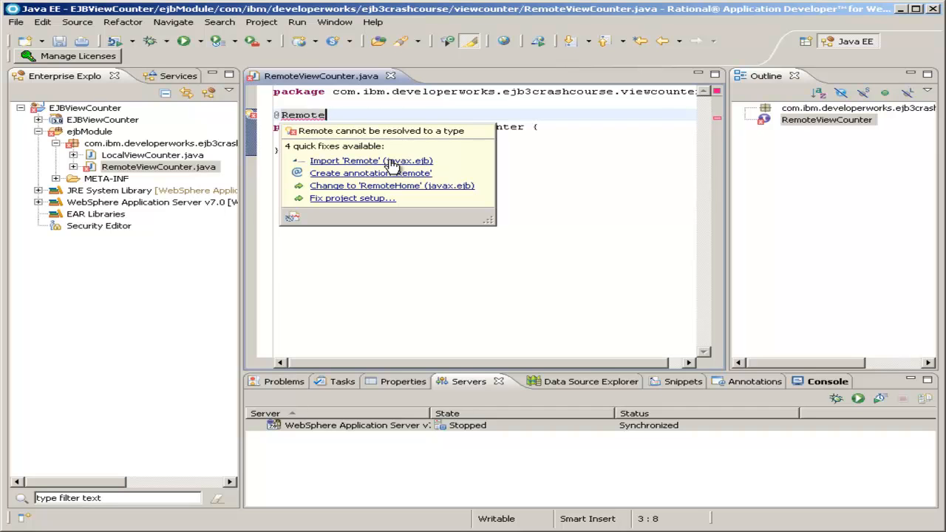
click(371, 161)
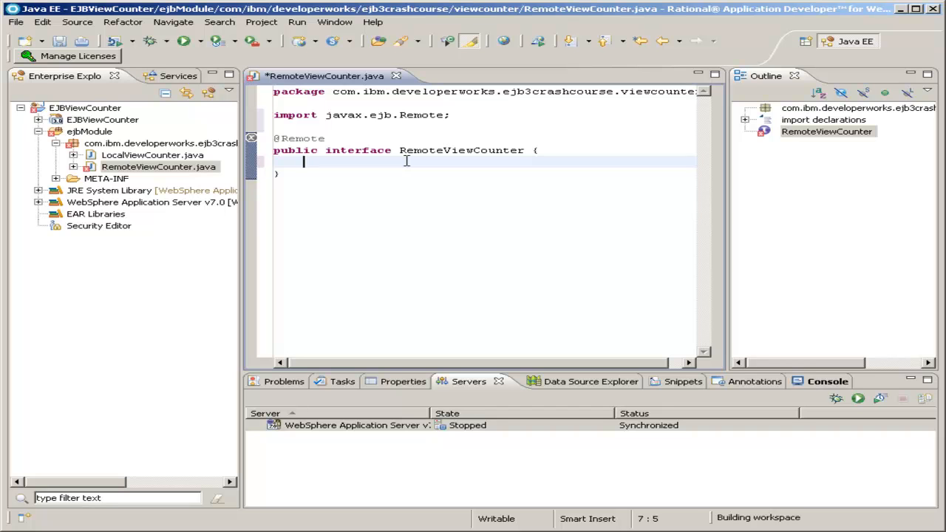
Declare the increment(int pageId) and getValue(int pageId) methods in RemoteViewCounter
text(public)
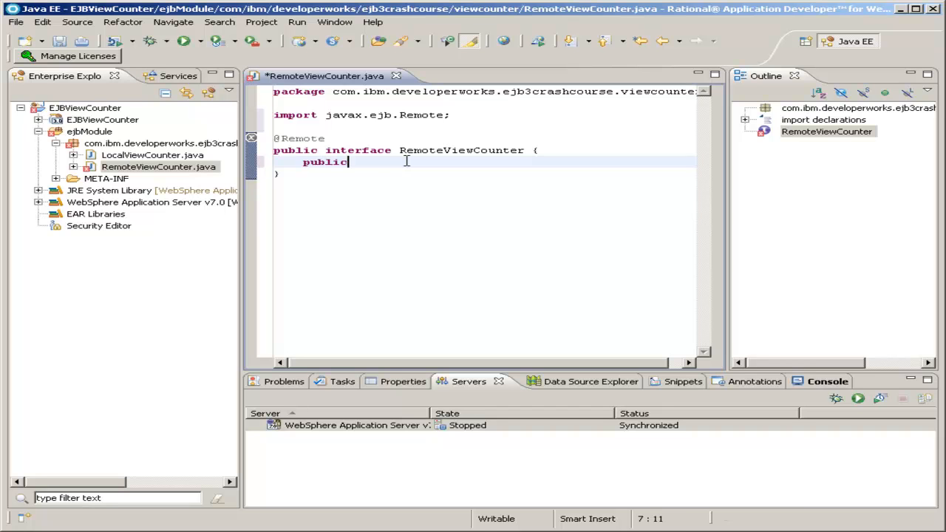
text(int increment())
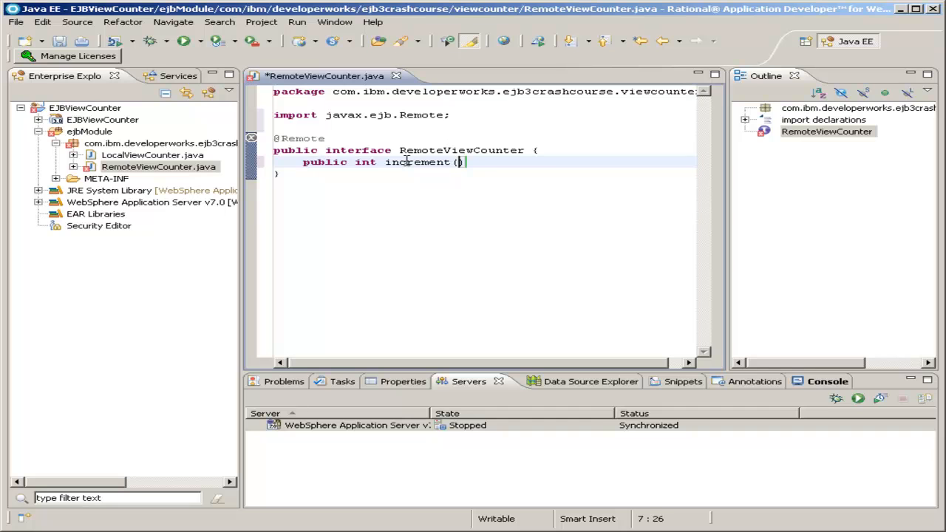
text(int pageId))
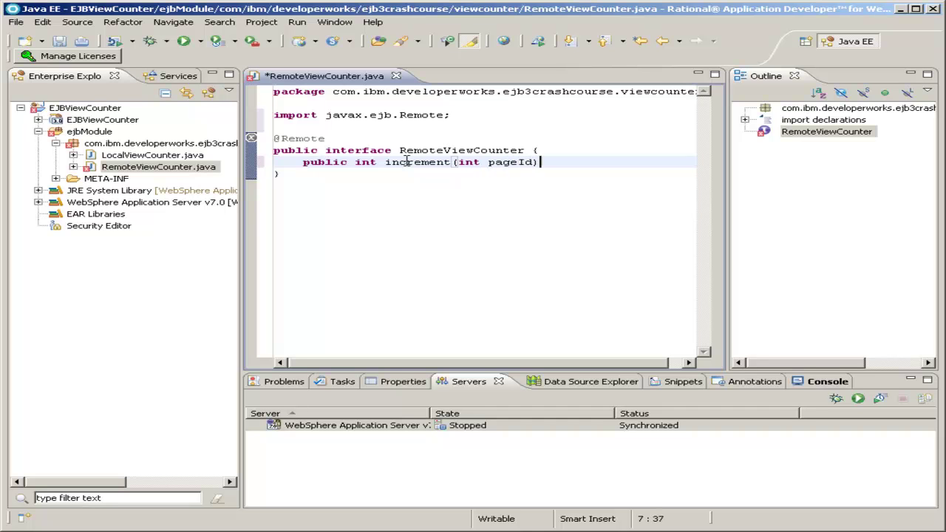
text(;)
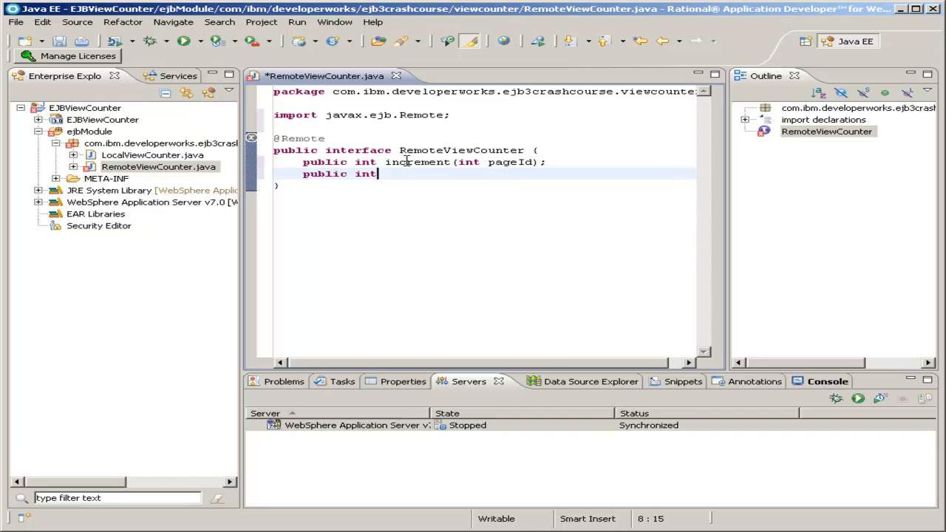
text(getValue(int pageId);)
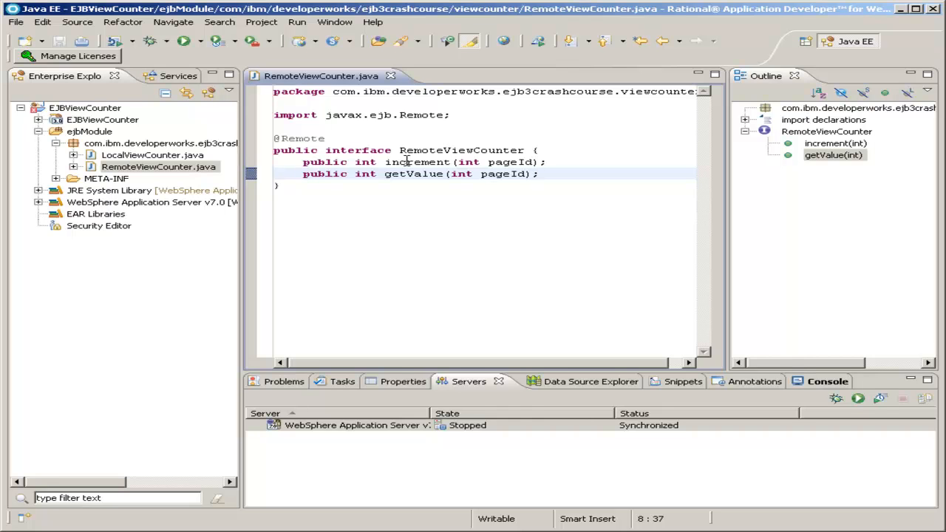
click(540, 174)
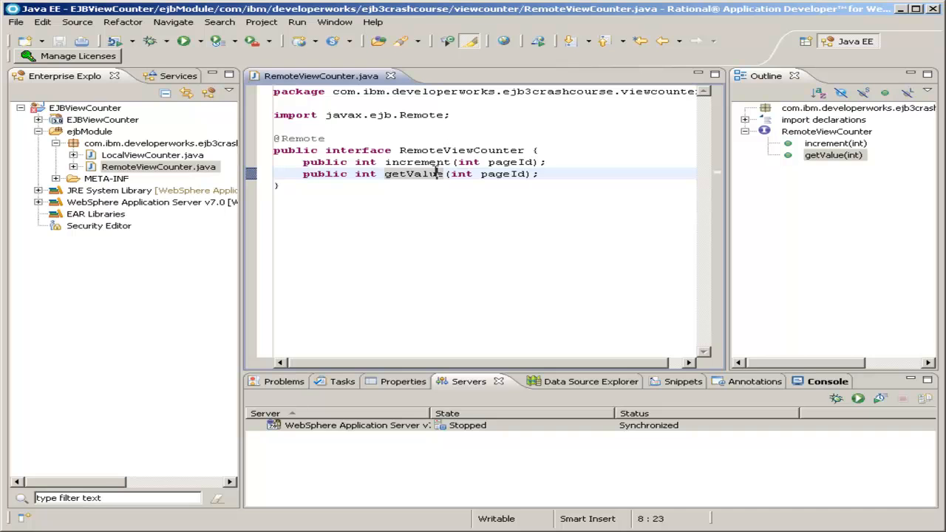
mouse_move(399, 88)
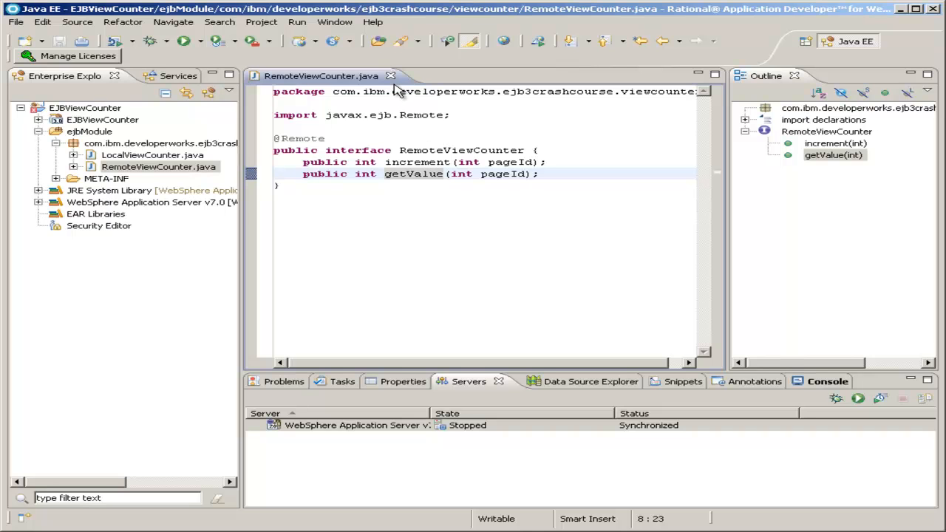
Close RemoteViewCounter and start a new Java class in the viewcounter package
click(390, 77)
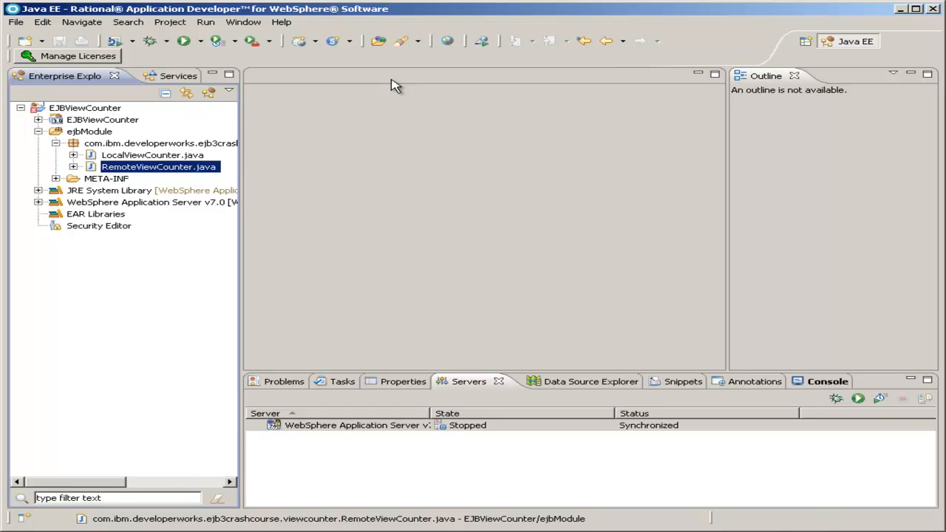
mouse_move(198, 153)
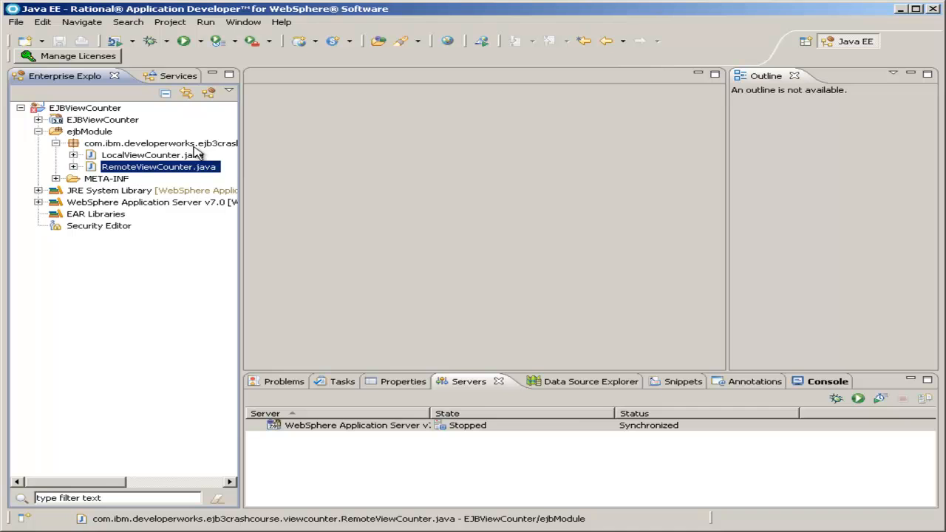
right_click(160, 143)
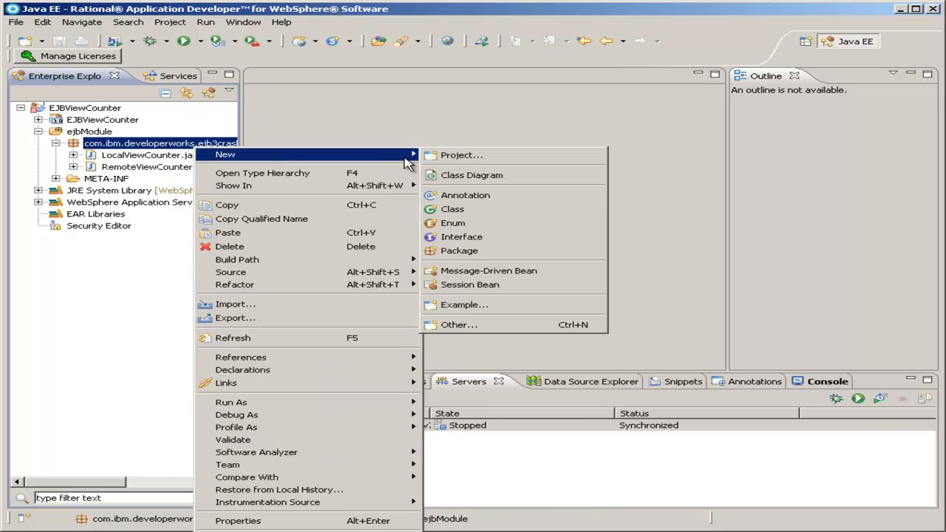
mouse_move(451, 210)
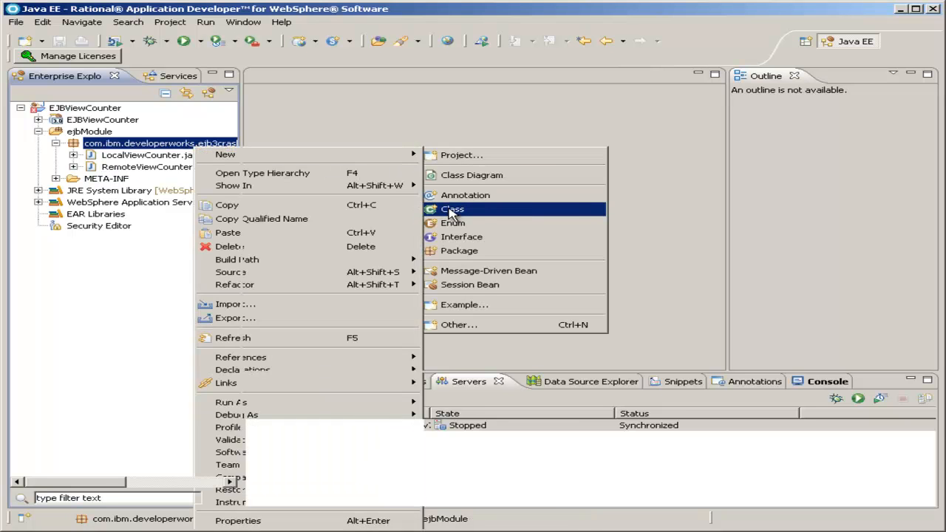
click(452, 209)
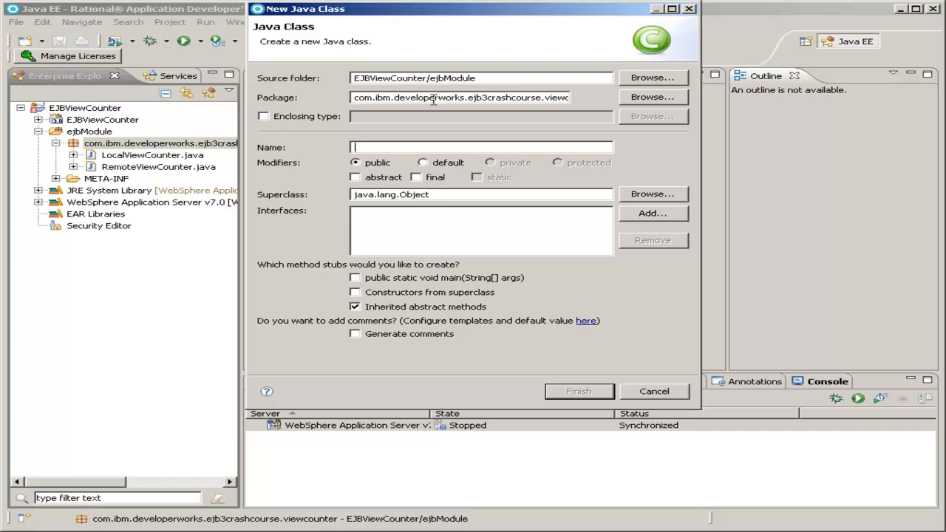
mouse_move(334, 155)
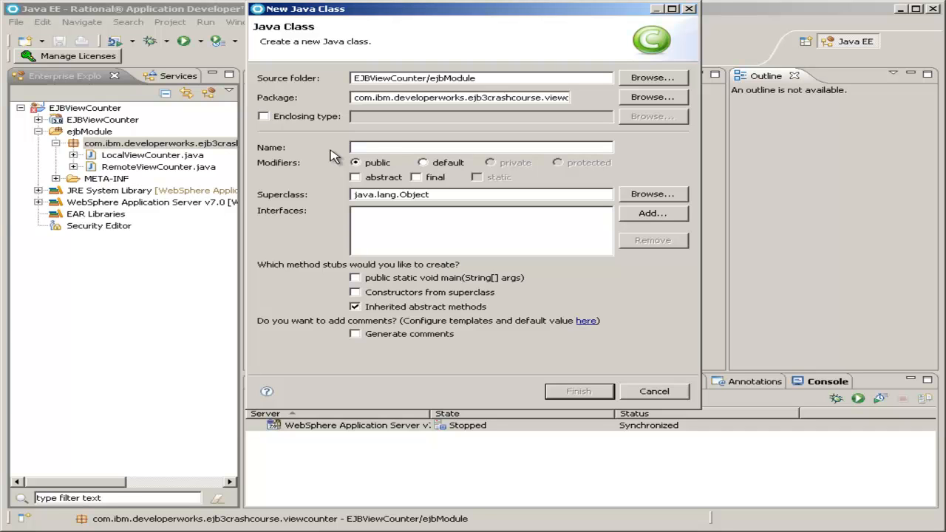
Name the class ViewCounterBean, add LocalViewCounter and RemoteViewCounter interfaces, and finish
text(ViewCounter)
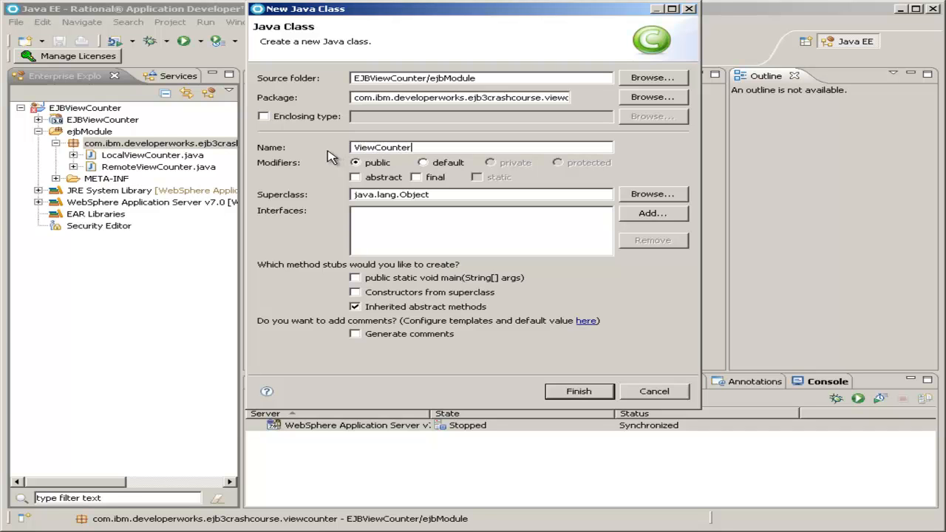
text(Bean)
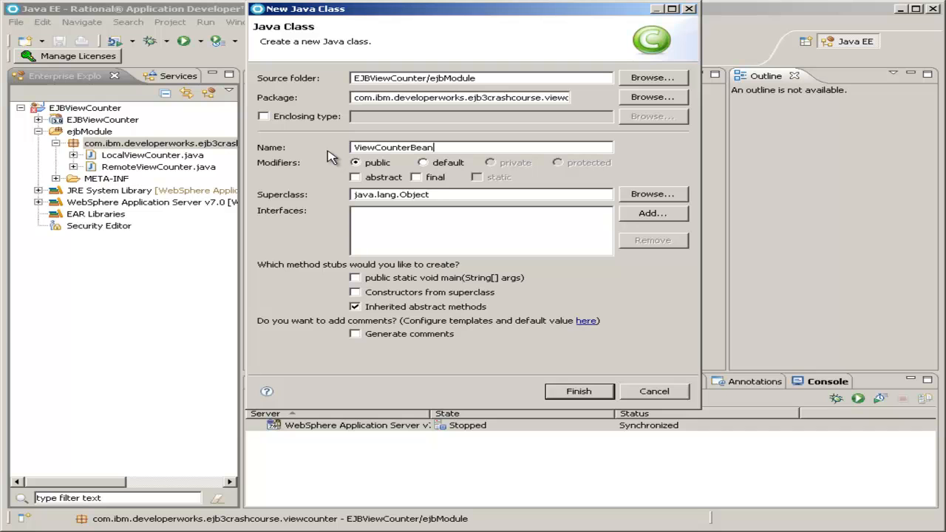
mouse_move(473, 227)
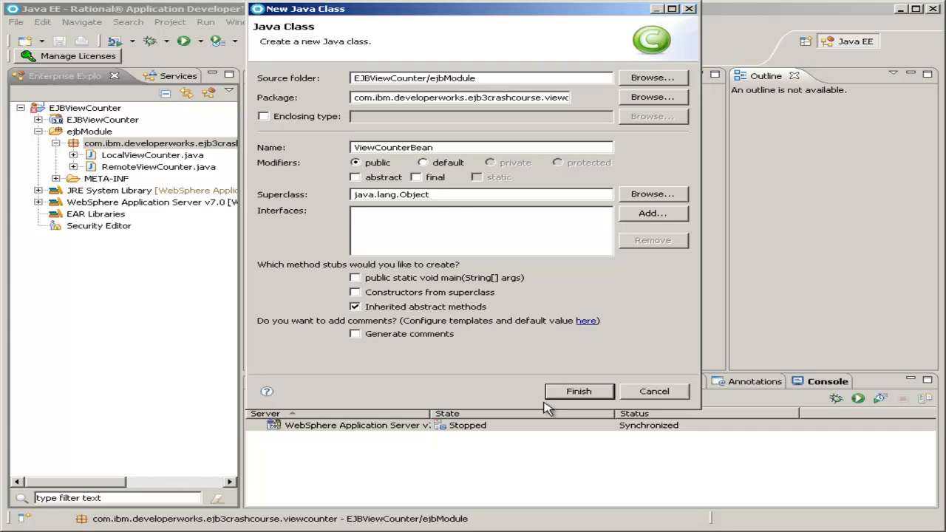
mouse_move(634, 224)
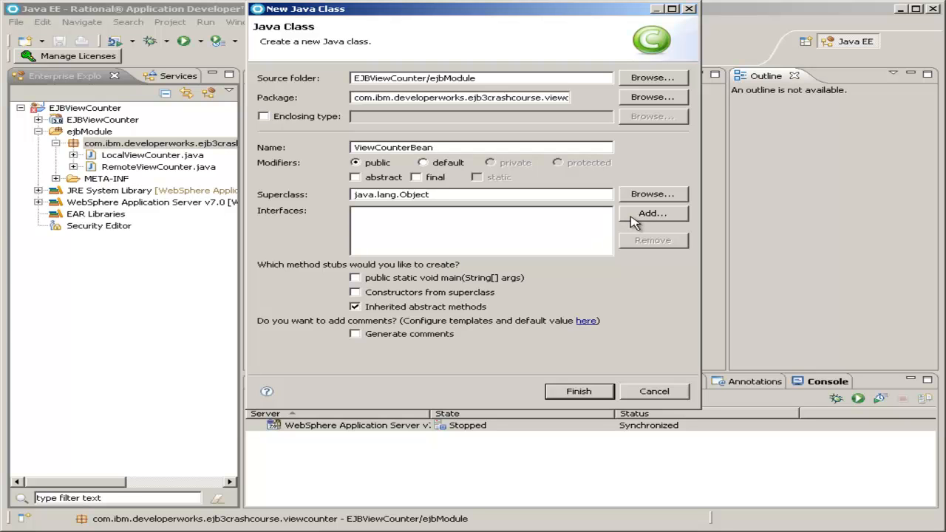
click(652, 213)
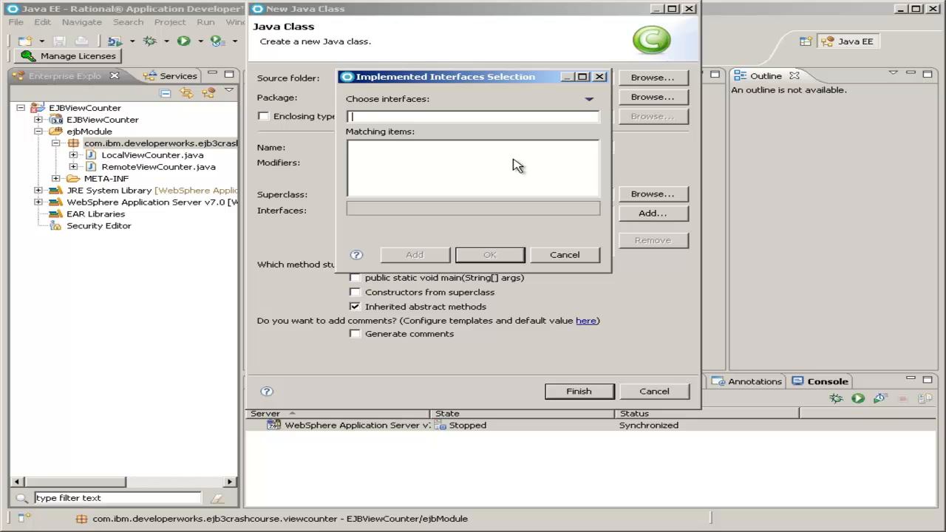
text(LocalV)
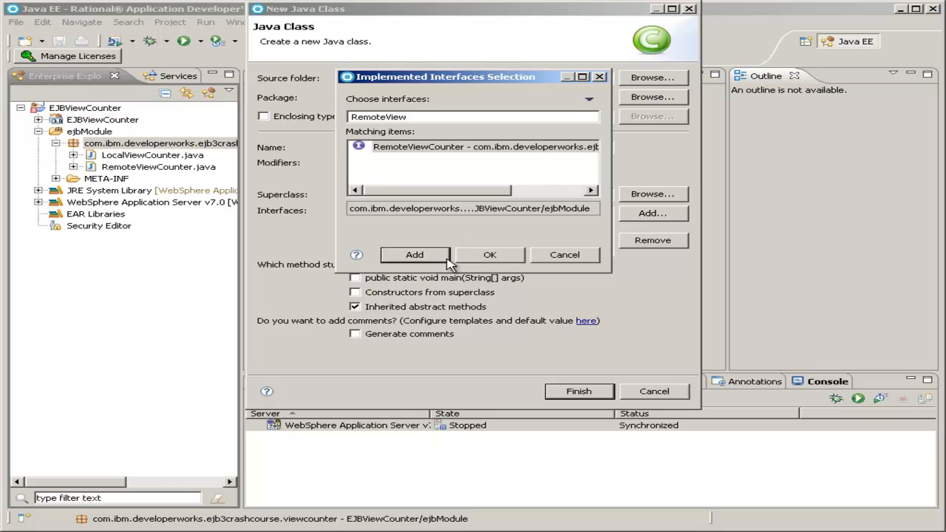
click(490, 255)
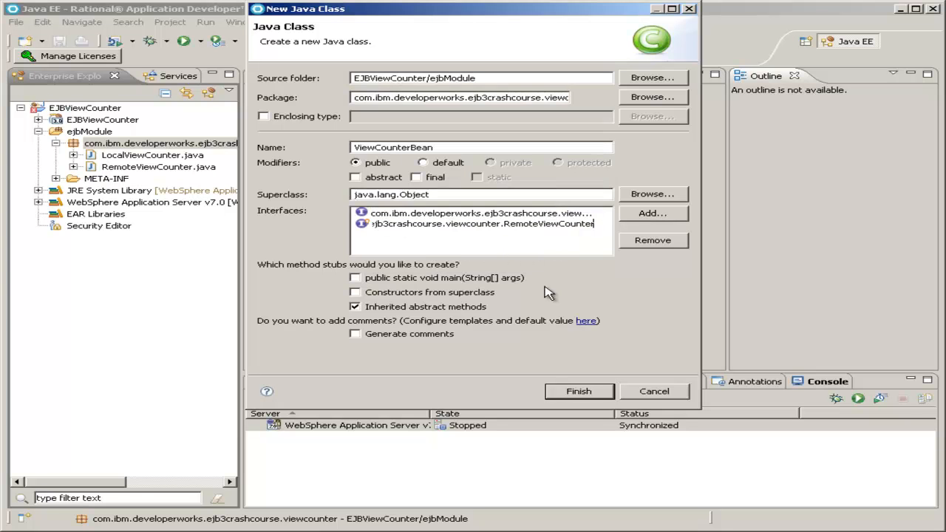
click(579, 391)
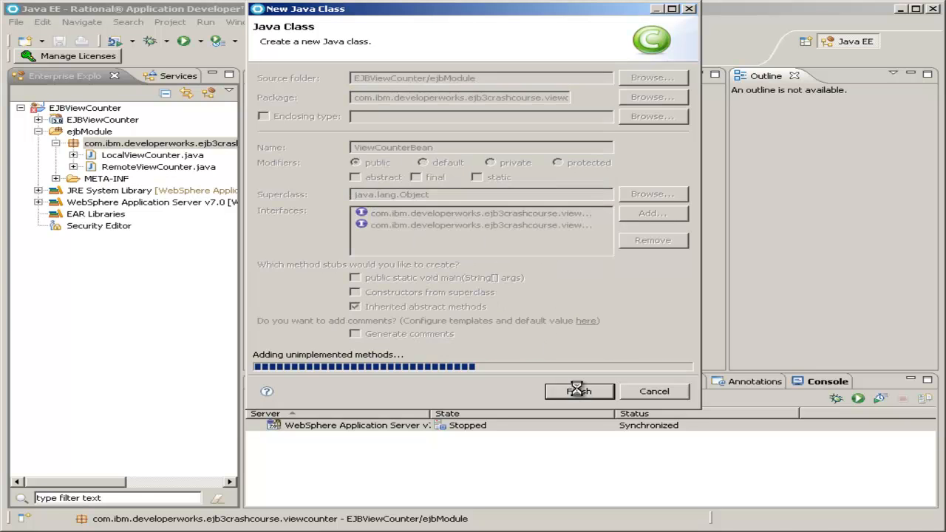
Let the wizard generate ViewCounterBean with getValue and increment stubs
click(579, 391)
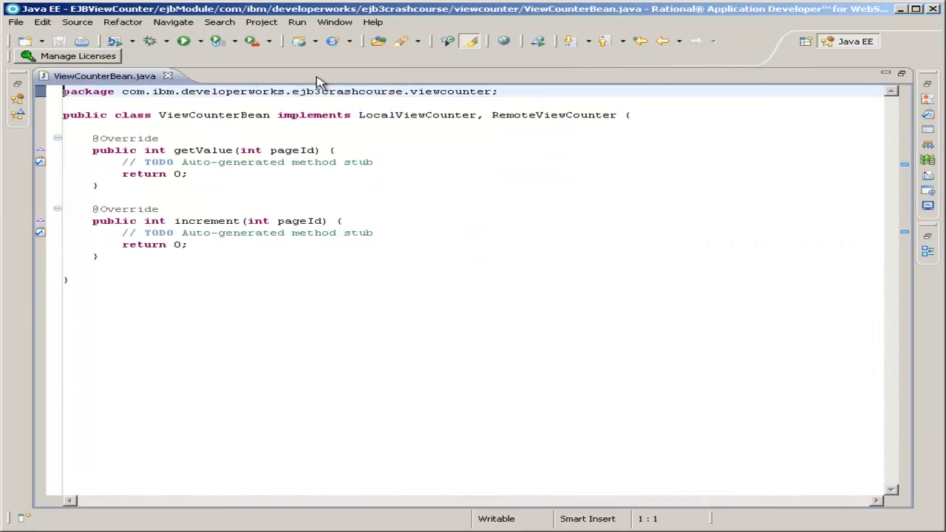
mouse_move(425, 114)
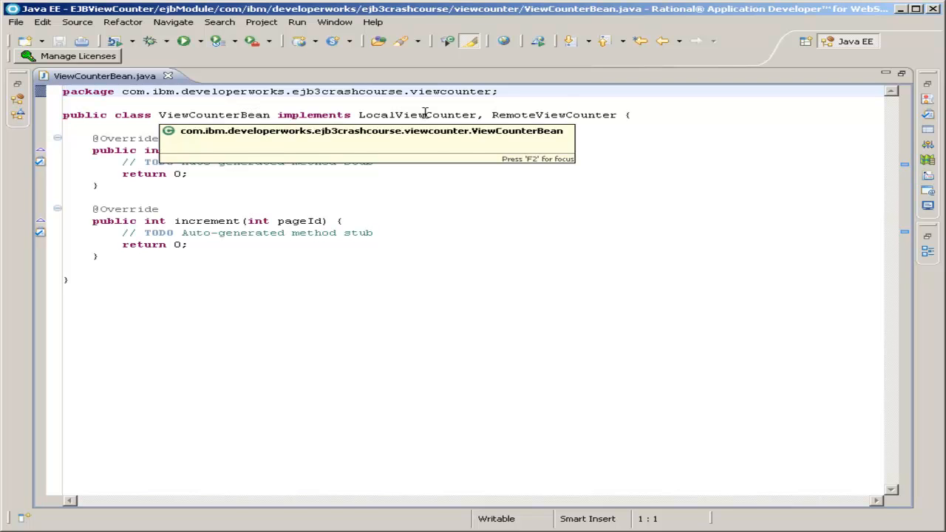
mouse_move(553, 114)
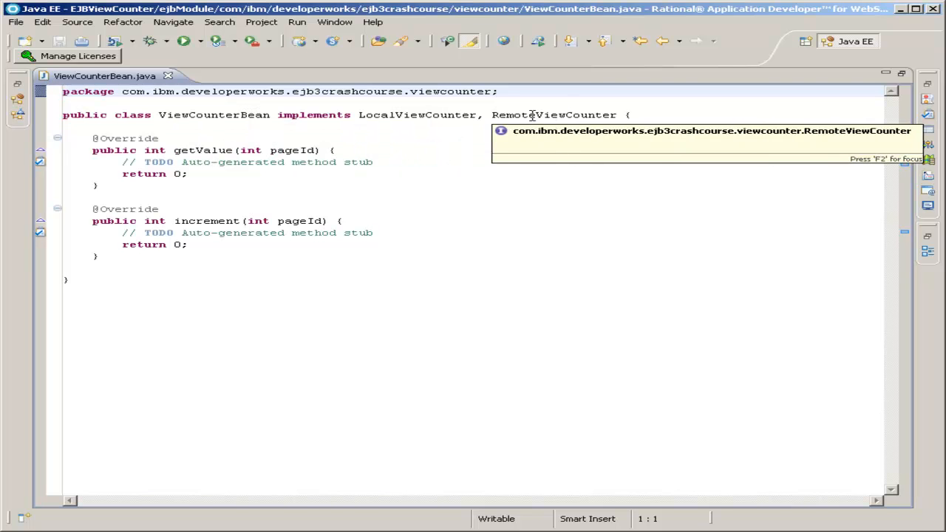
mouse_move(418, 115)
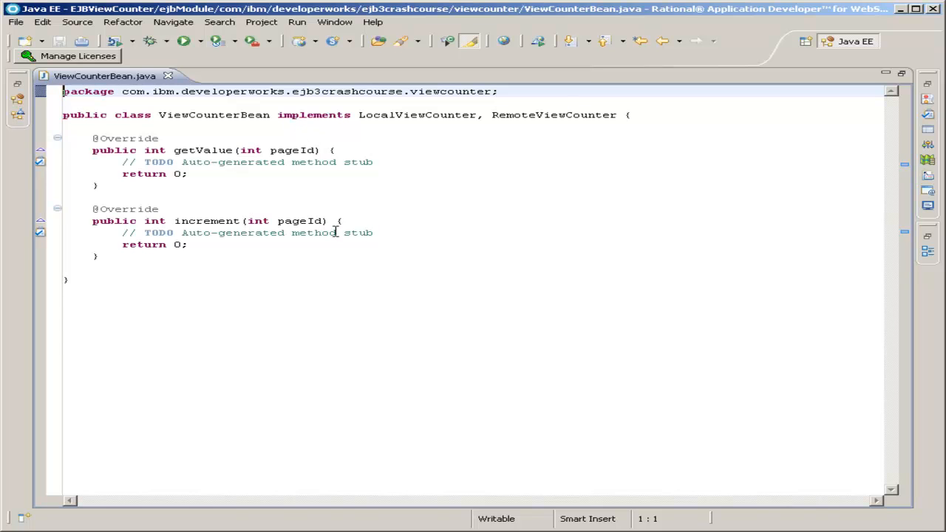
text(@)
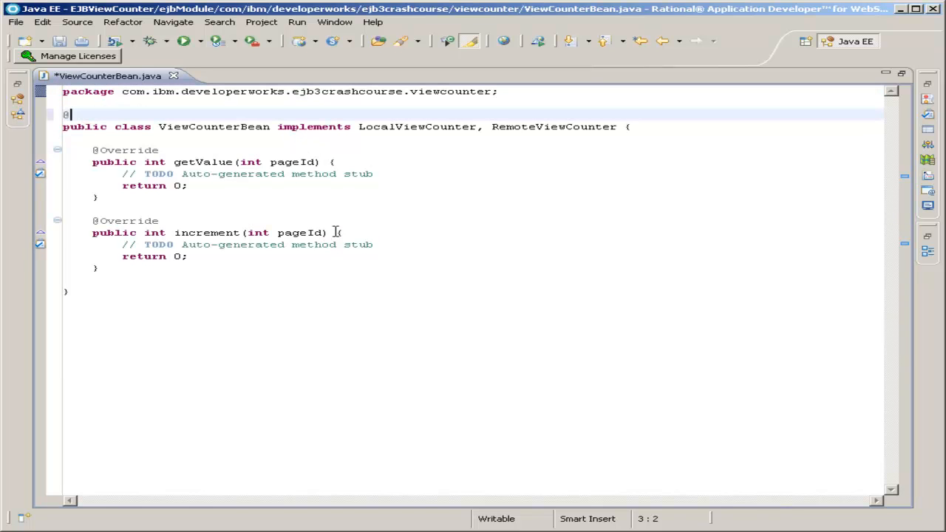
text(Stateless)
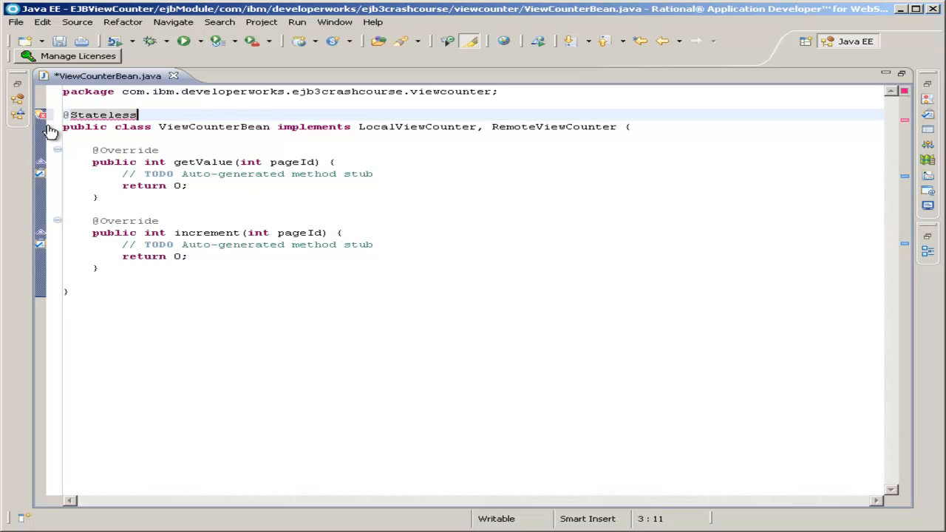
mouse_move(145, 131)
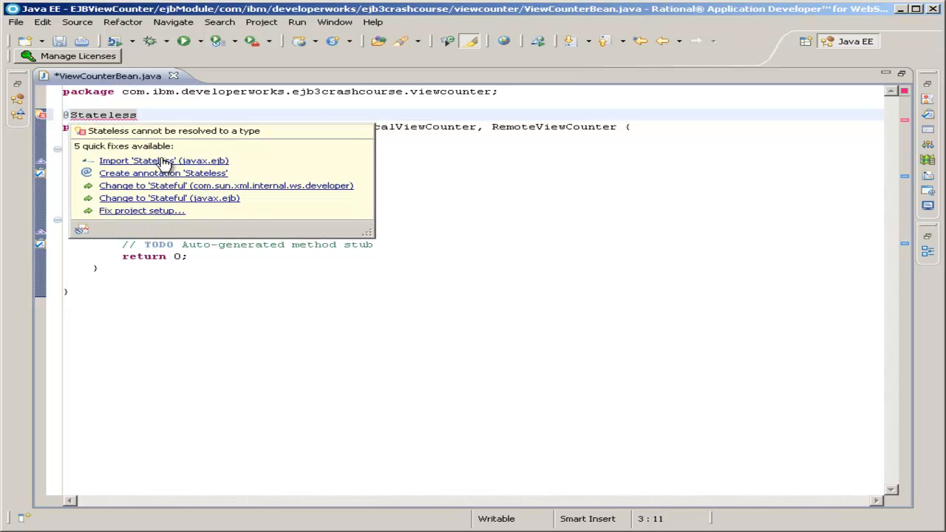
mouse_move(144, 162)
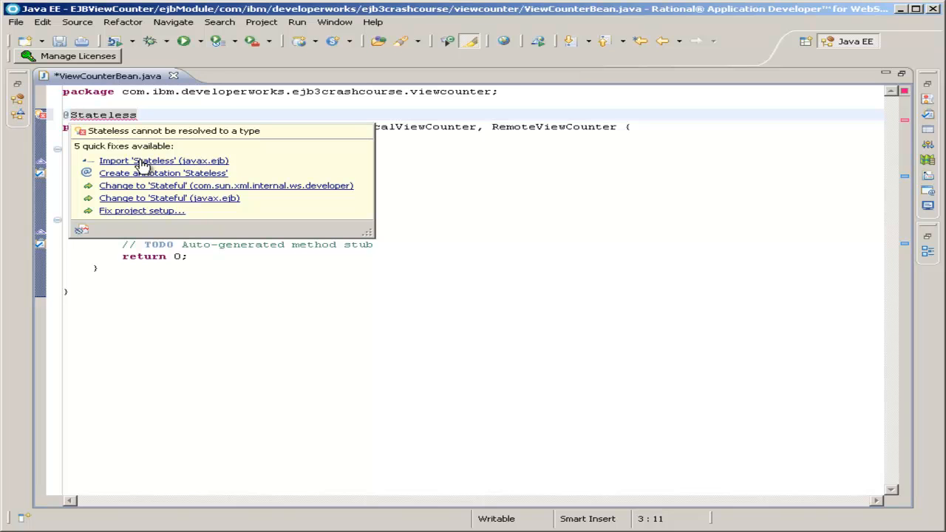
mouse_move(199, 173)
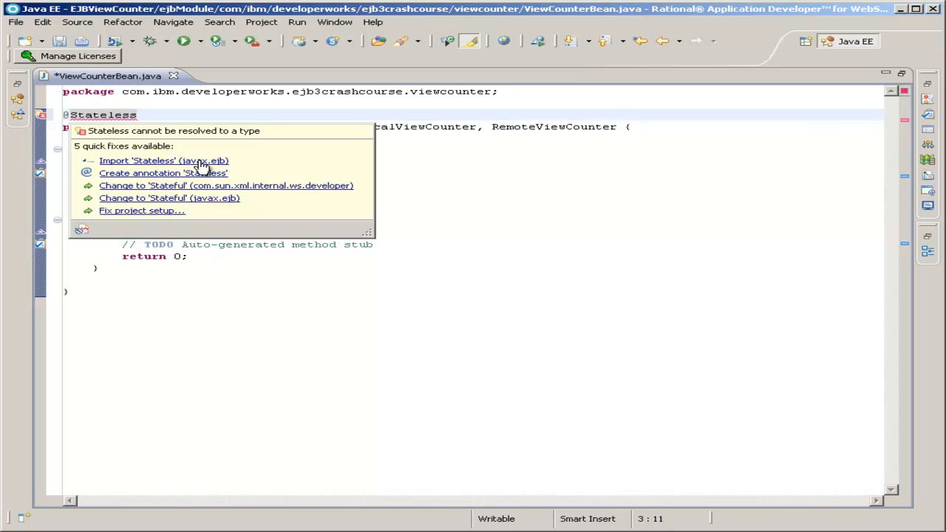
click(163, 160)
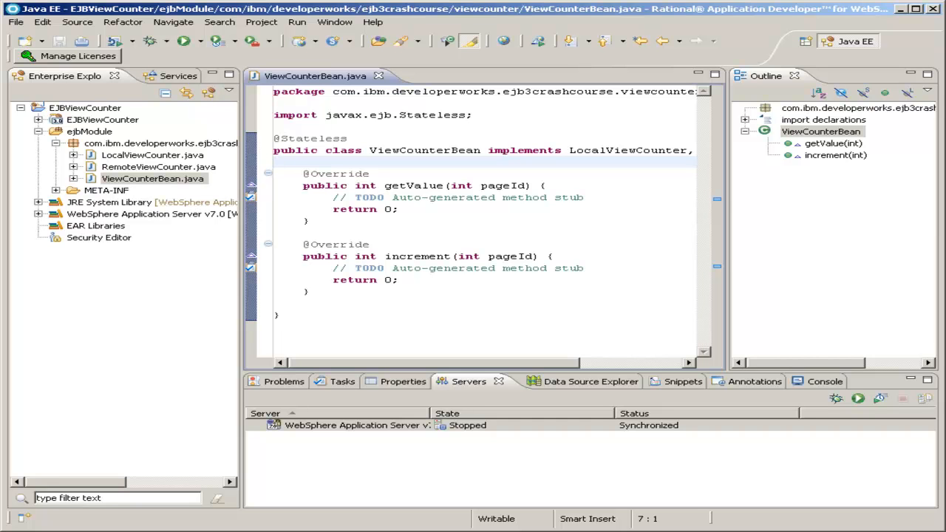
click(275, 163)
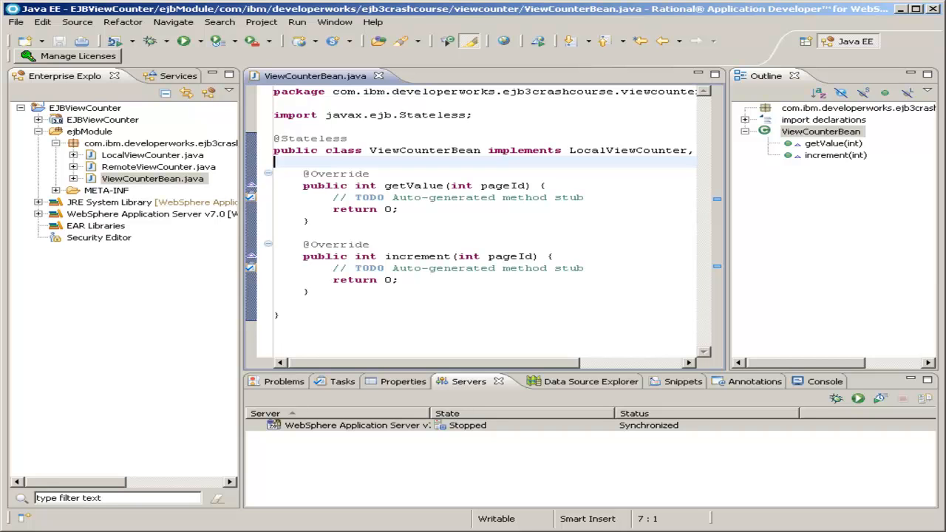